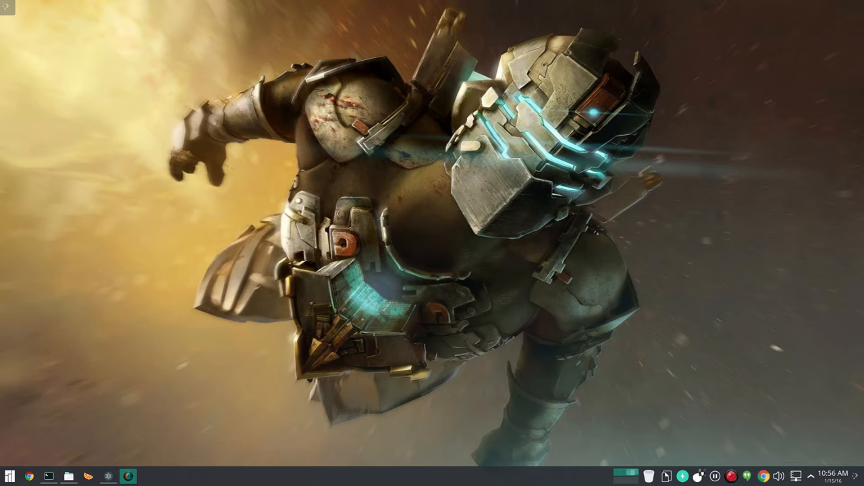
Step: Bring the Atom window forward from the taskbar, showing the jsxtest package.json
left_click(108, 477)
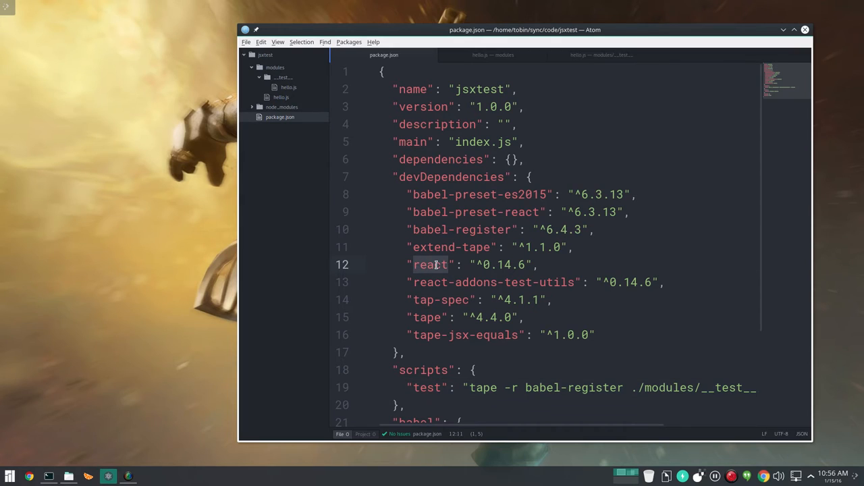
left_click(475, 283)
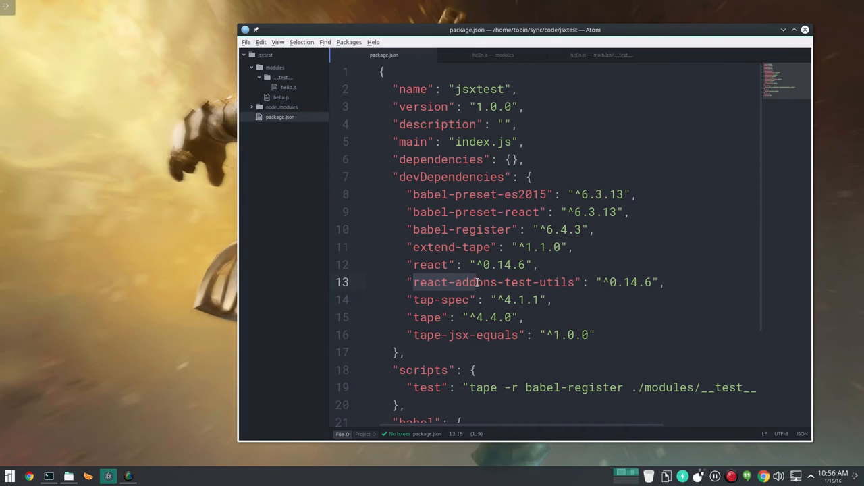
double_click(493, 282)
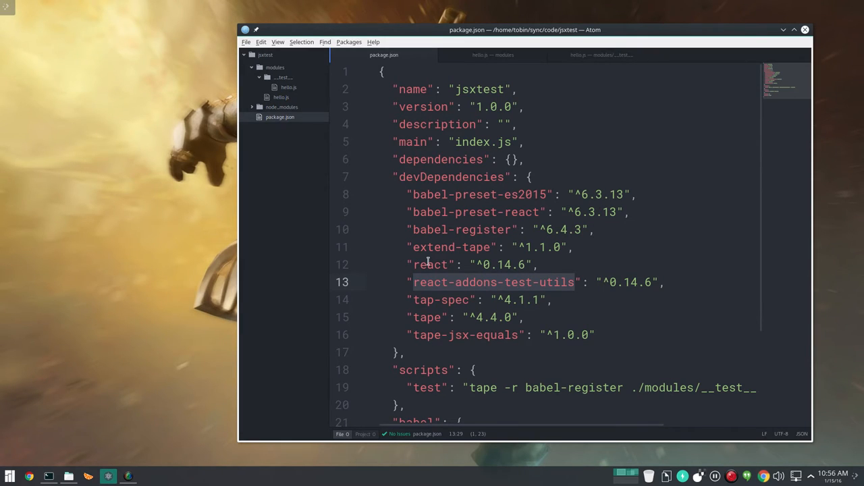
left_click(487, 387)
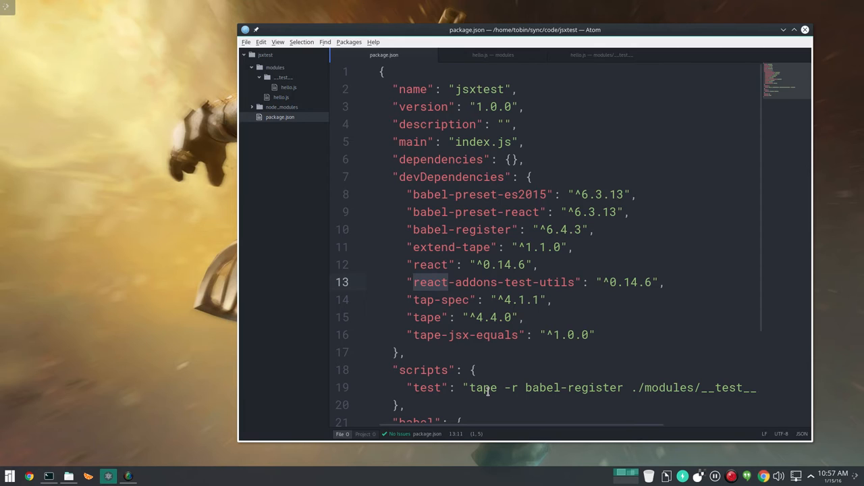
mouse_move(445, 325)
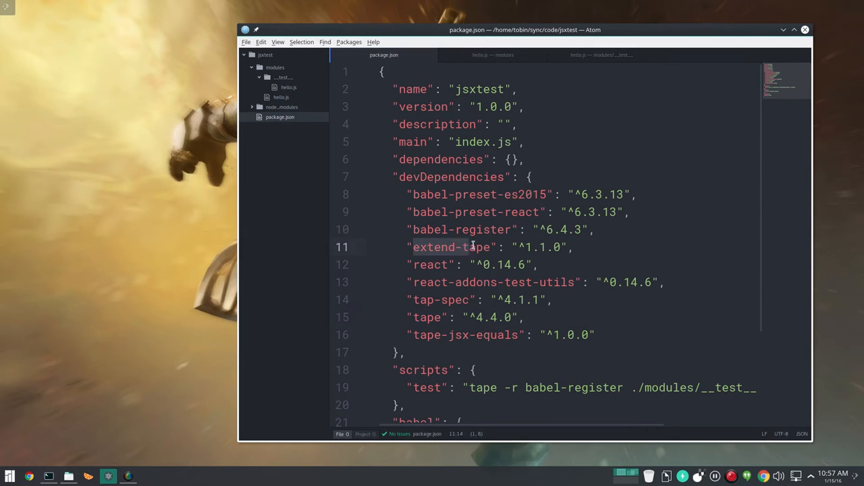
left_click(486, 247)
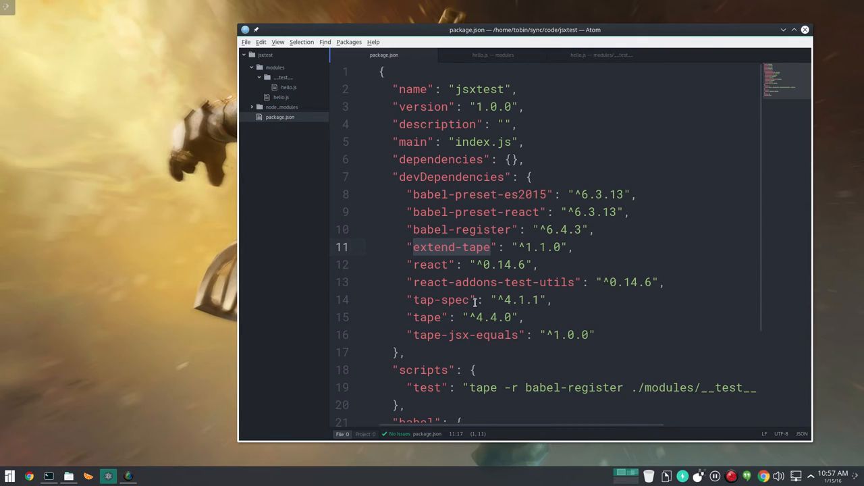
mouse_move(508, 335)
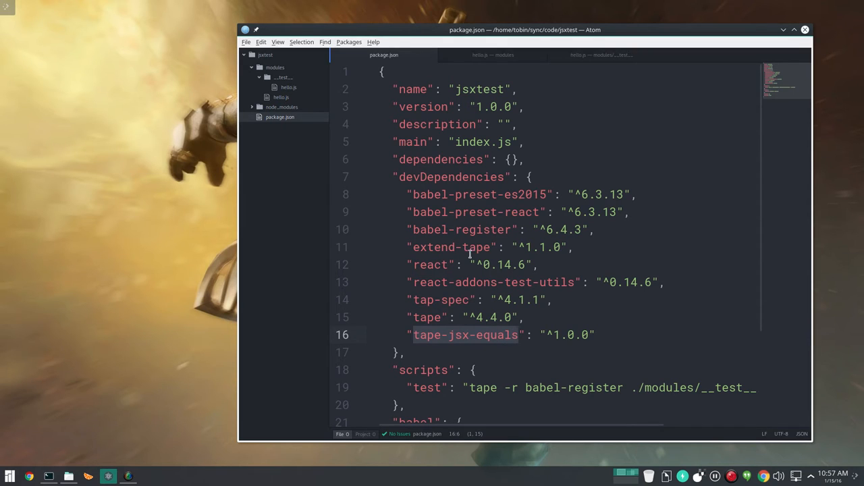
mouse_move(466, 299)
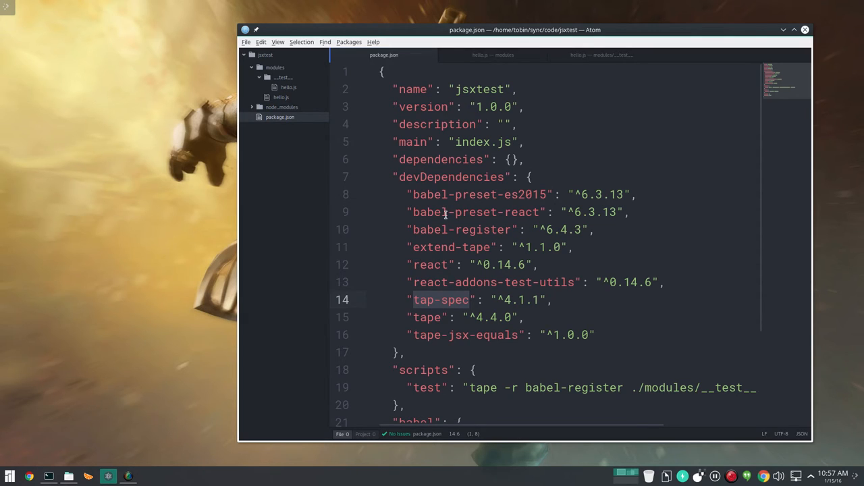
double_click(430, 212)
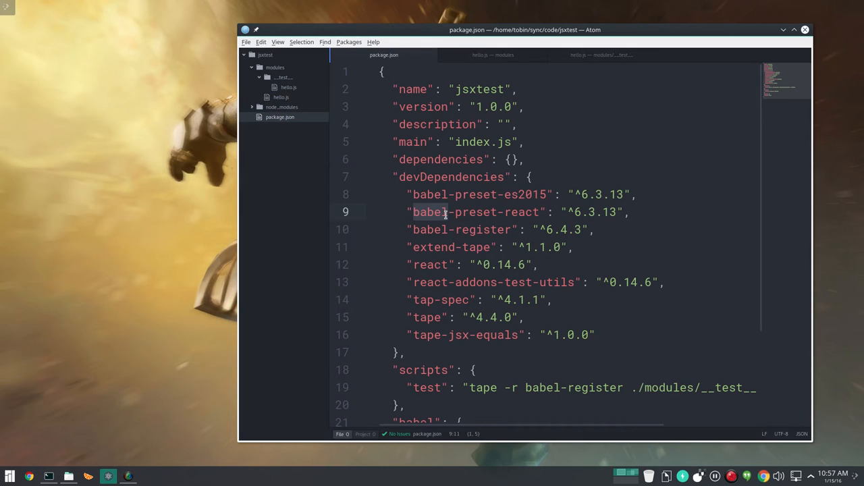
left_click(432, 194)
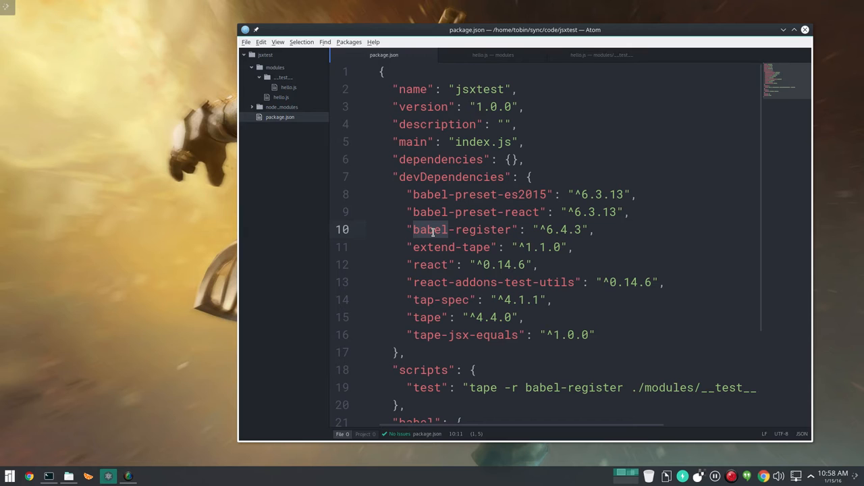
mouse_move(494, 186)
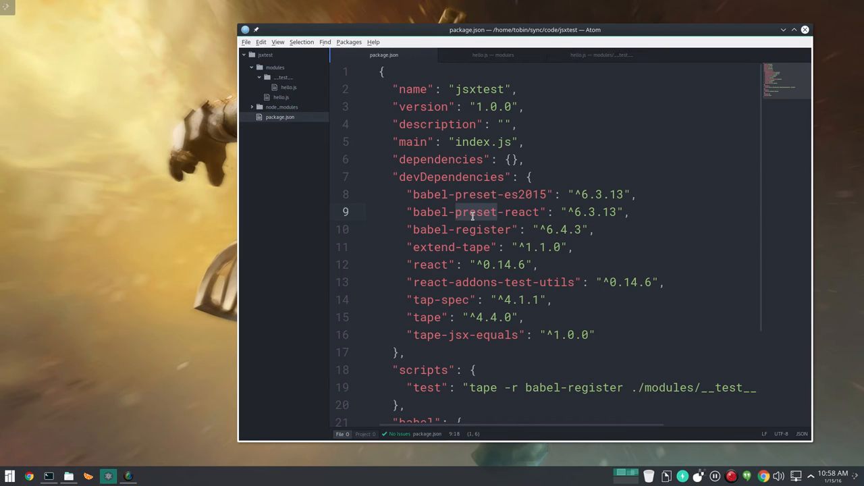
mouse_move(478, 224)
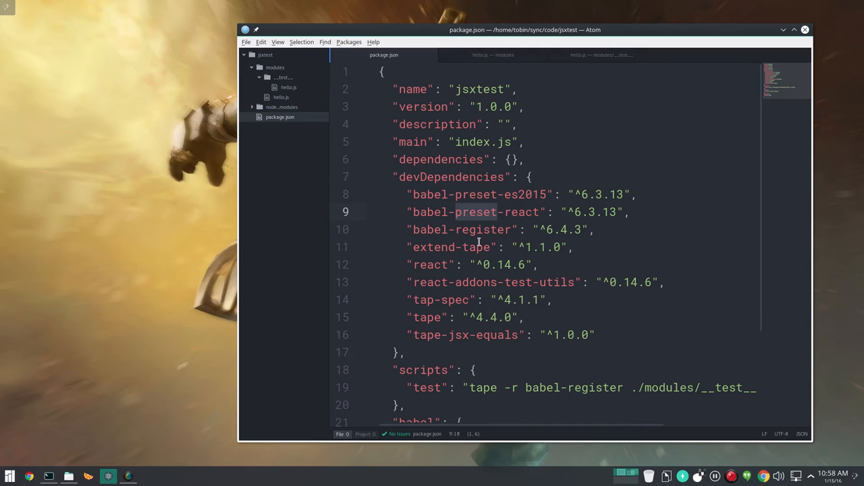
left_click(480, 230)
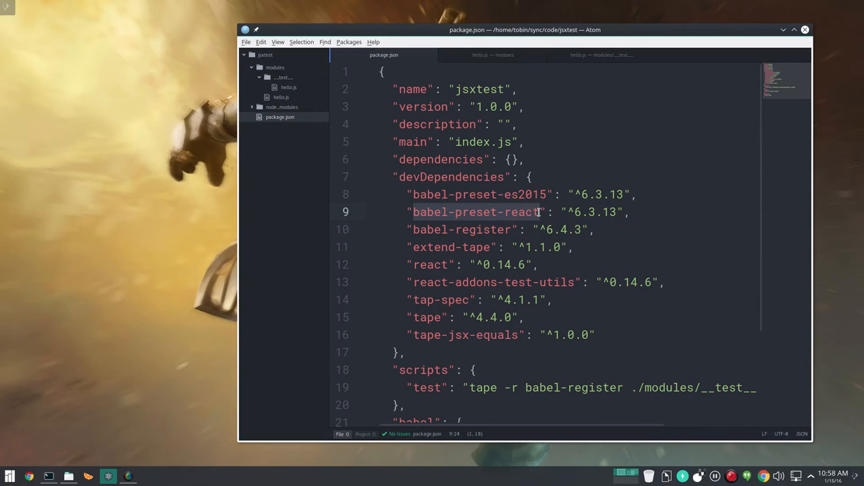
left_click(533, 195)
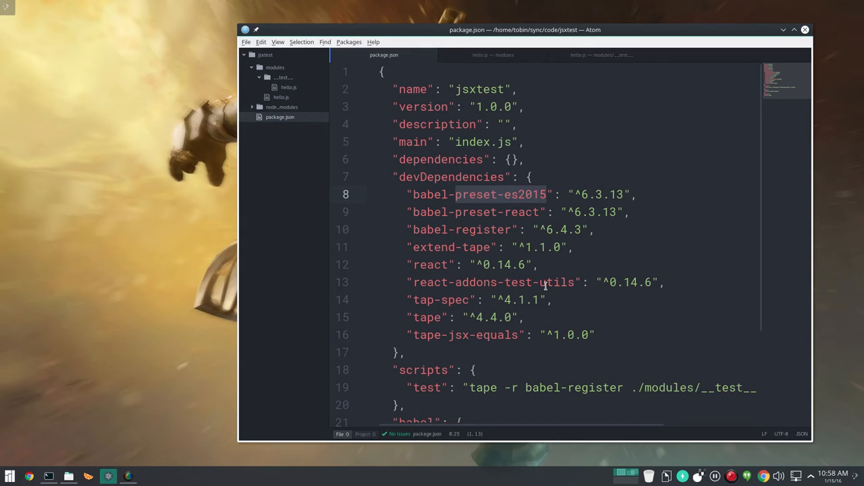
mouse_move(511, 292)
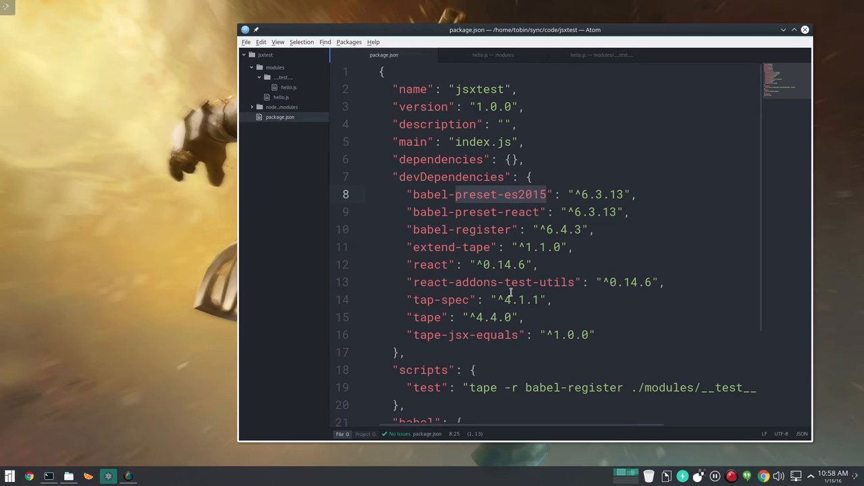
scroll("down", 3)
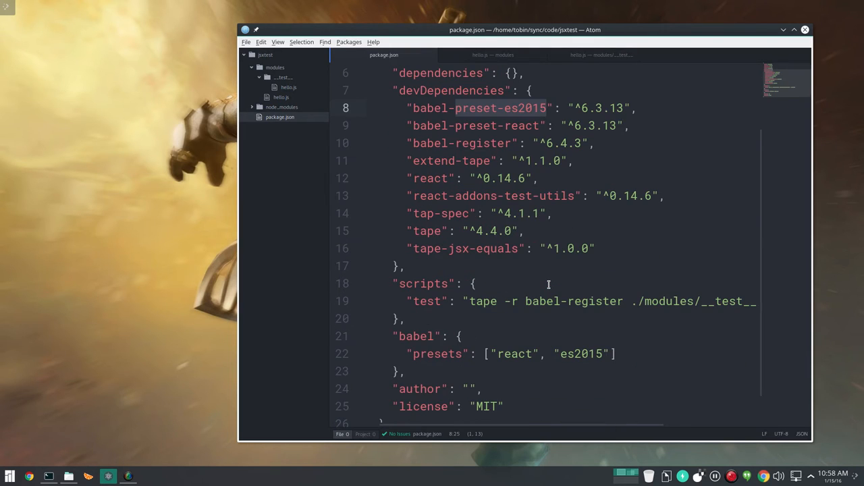
scroll("down", 3)
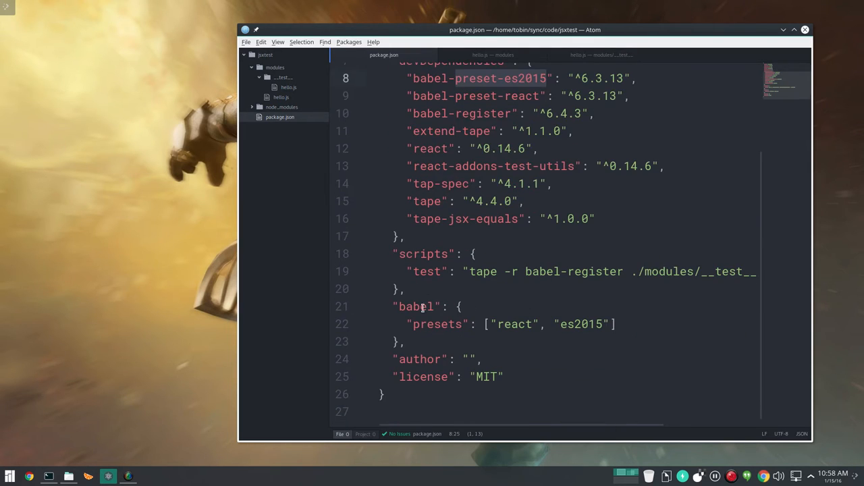
double_click(416, 306)
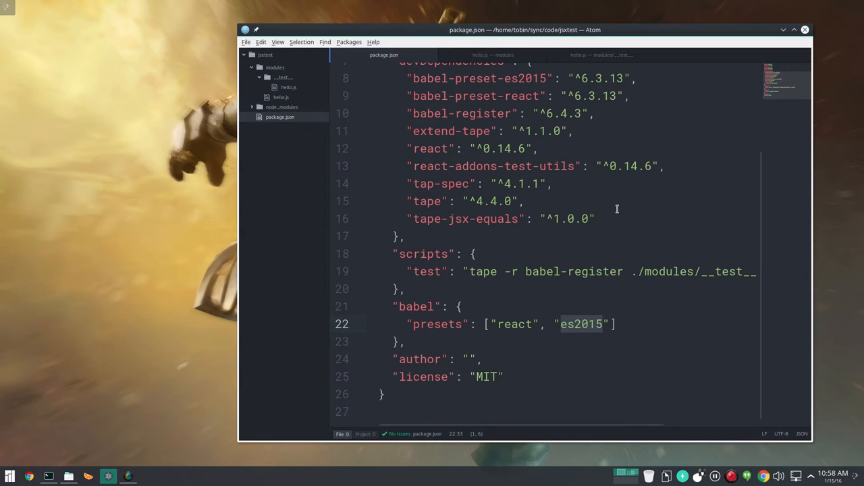
scroll("up", 3)
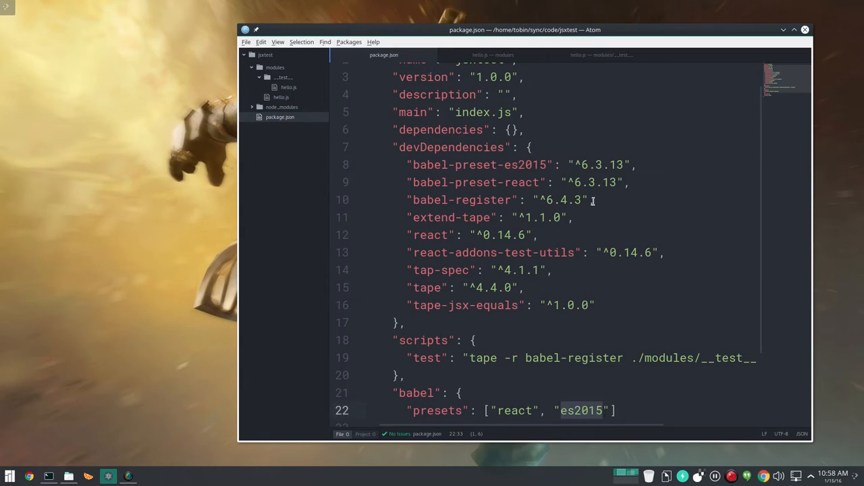
scroll("down", 3)
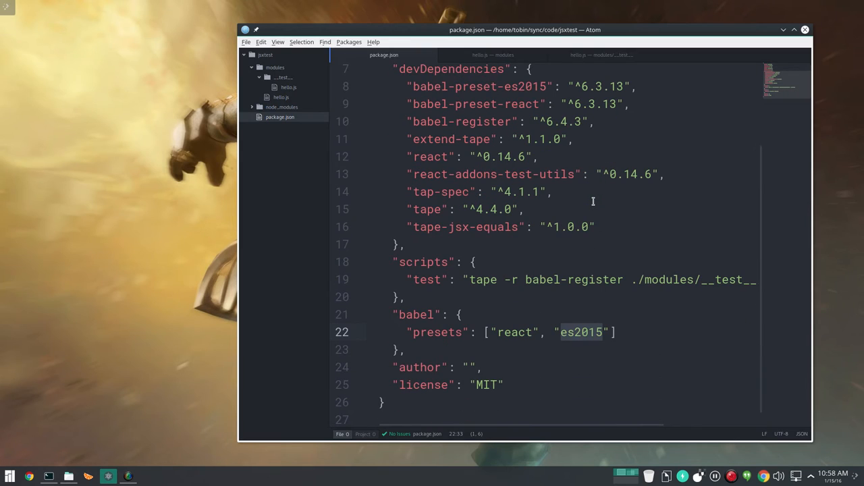
double_click(423, 262)
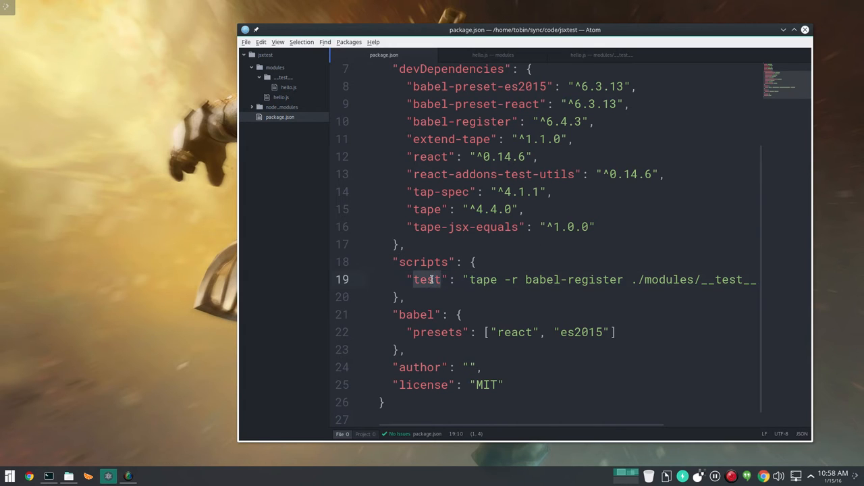
double_click(482, 280)
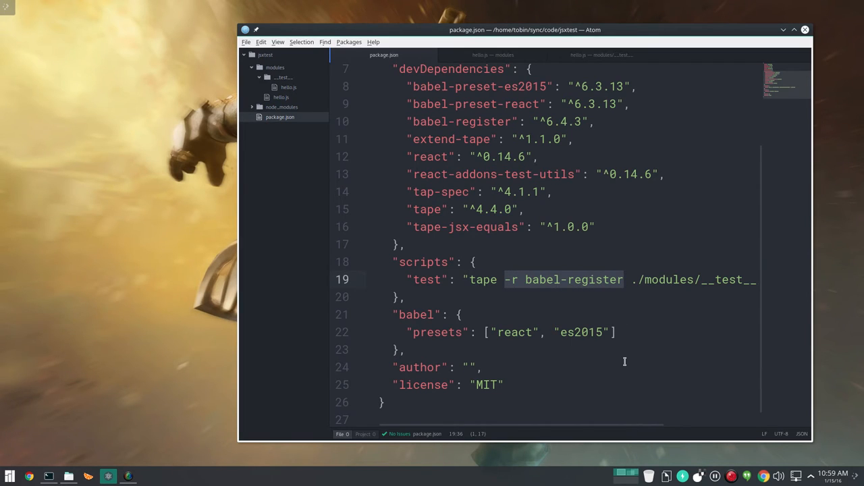
mouse_move(621, 434)
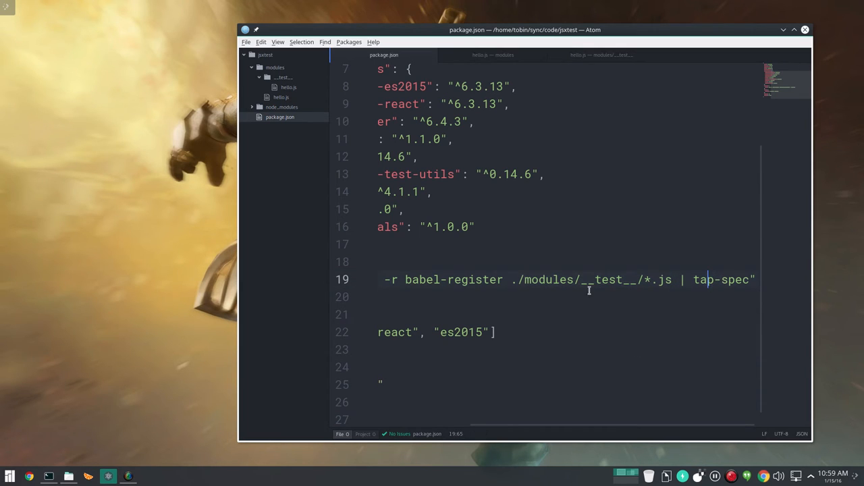
scroll("left", 3)
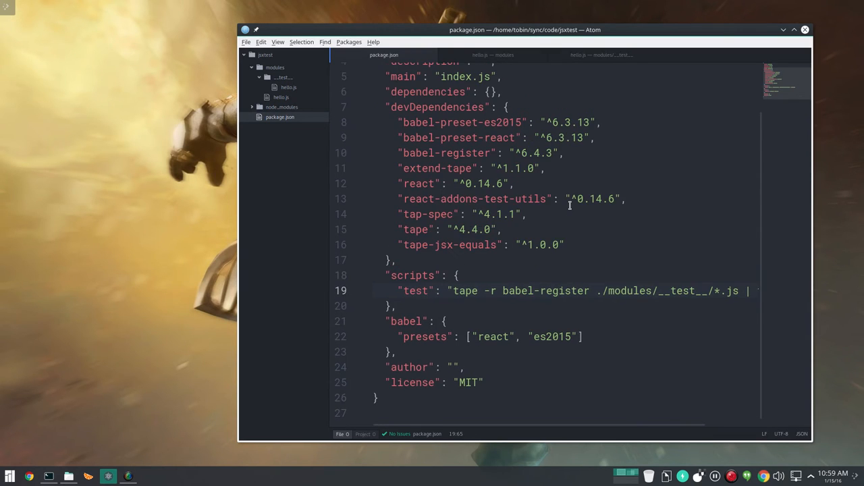
scroll("up", 3)
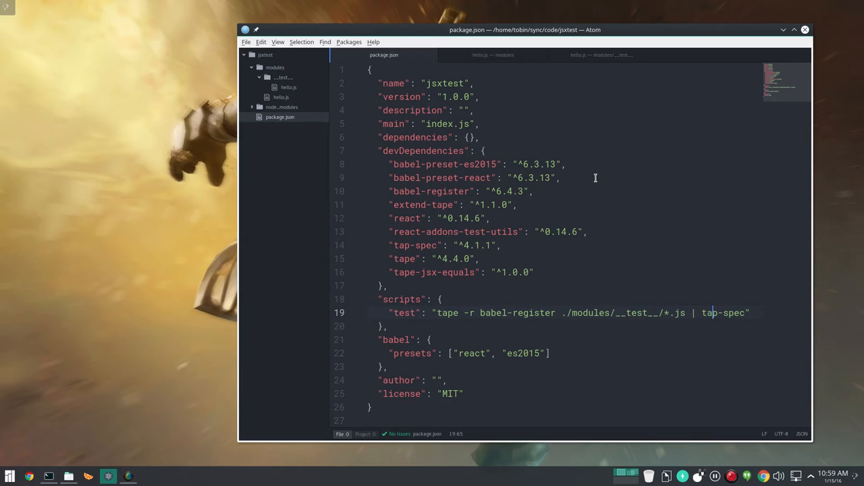
mouse_move(535, 46)
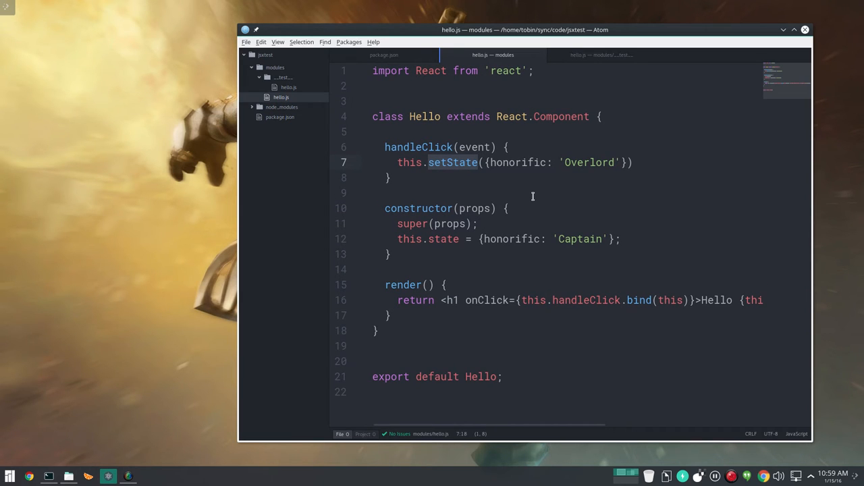
mouse_move(474, 181)
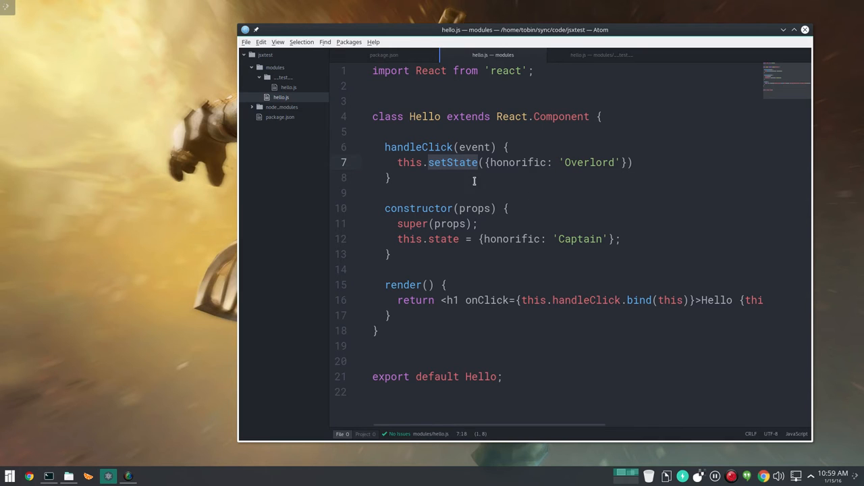
mouse_move(473, 392)
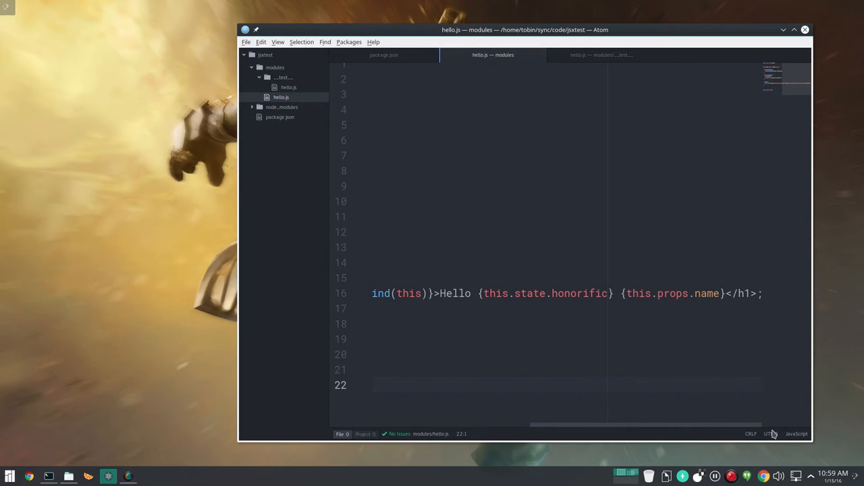
scroll("up", 3)
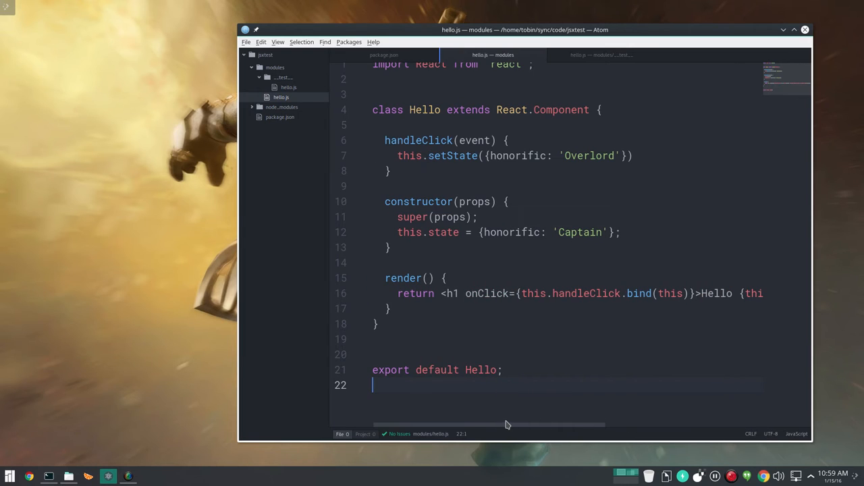
mouse_move(595, 375)
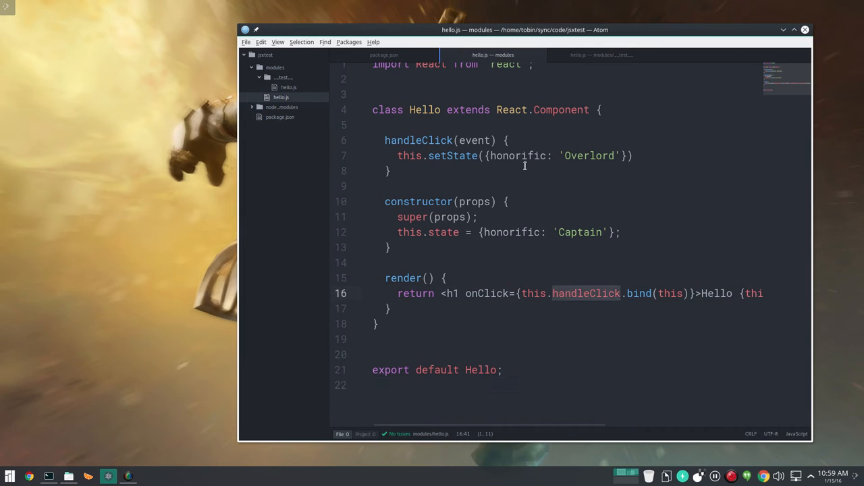
double_click(518, 155)
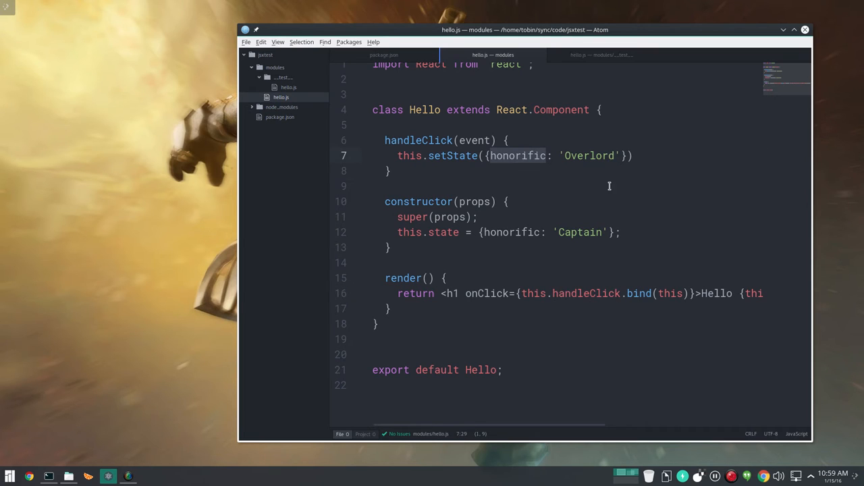
mouse_move(560, 430)
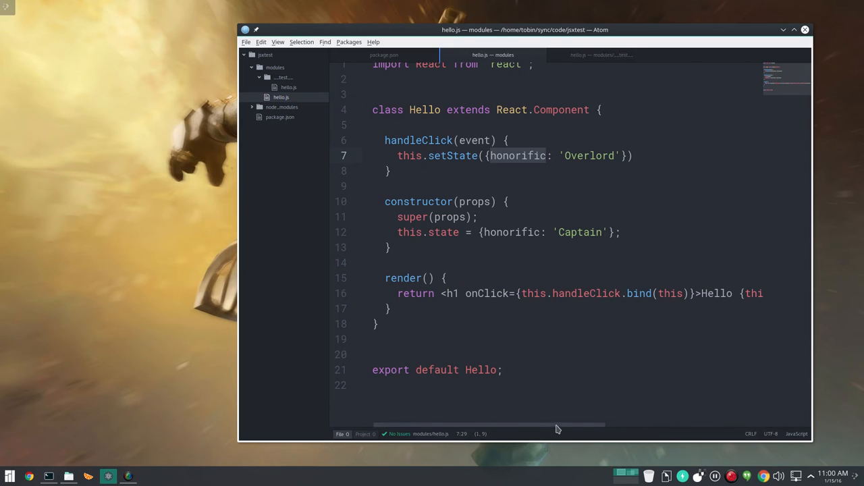
mouse_move(545, 427)
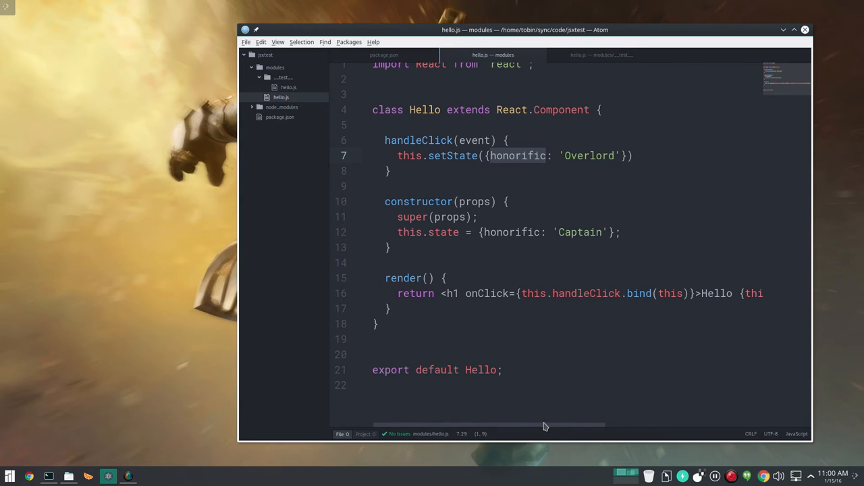
mouse_move(446, 213)
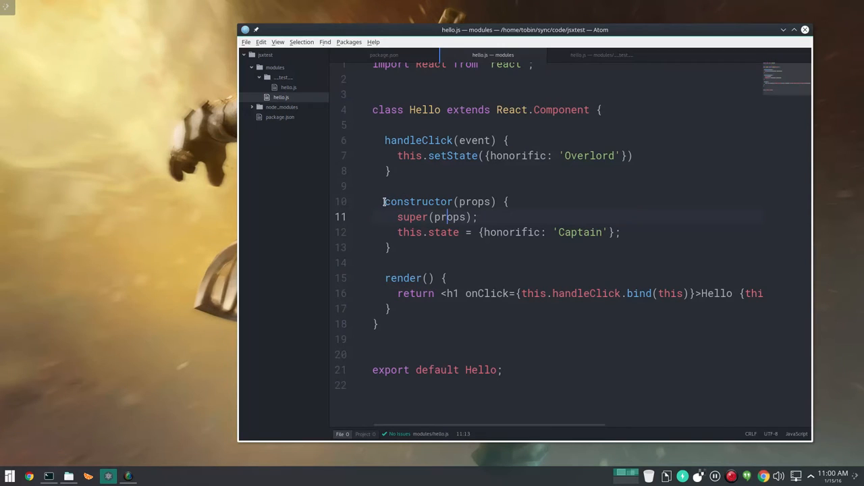
left_click_drag(384, 201, 391, 248)
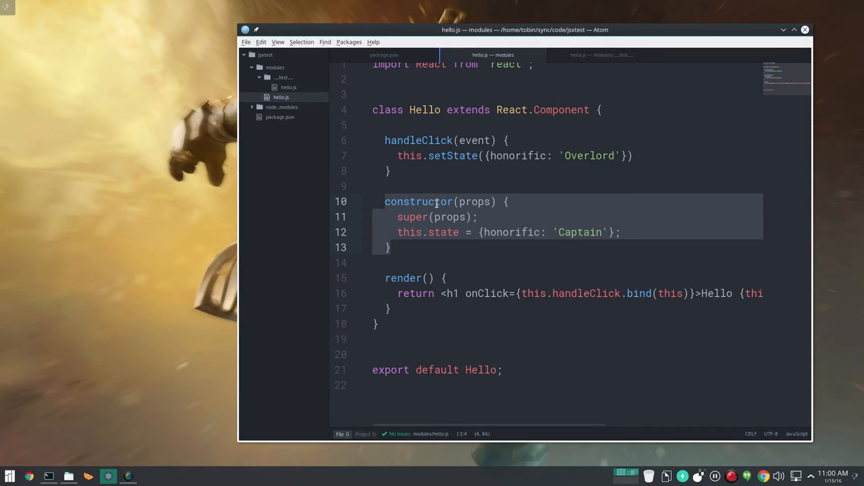
left_click(556, 233)
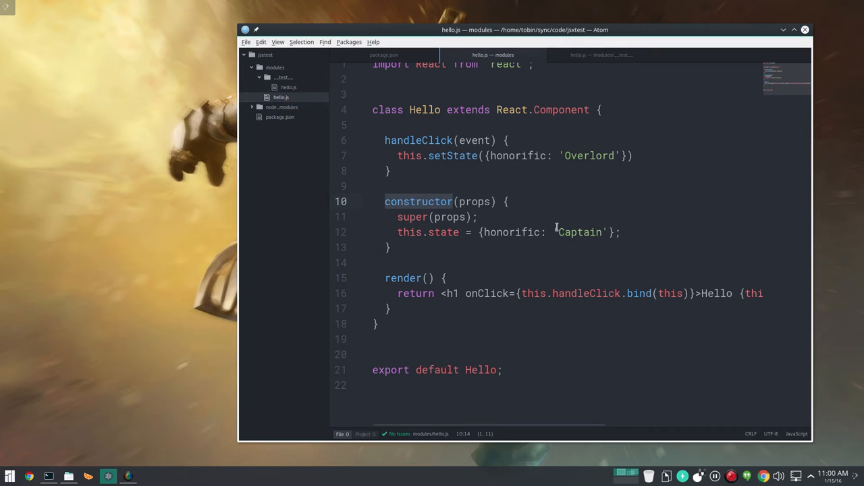
double_click(512, 232)
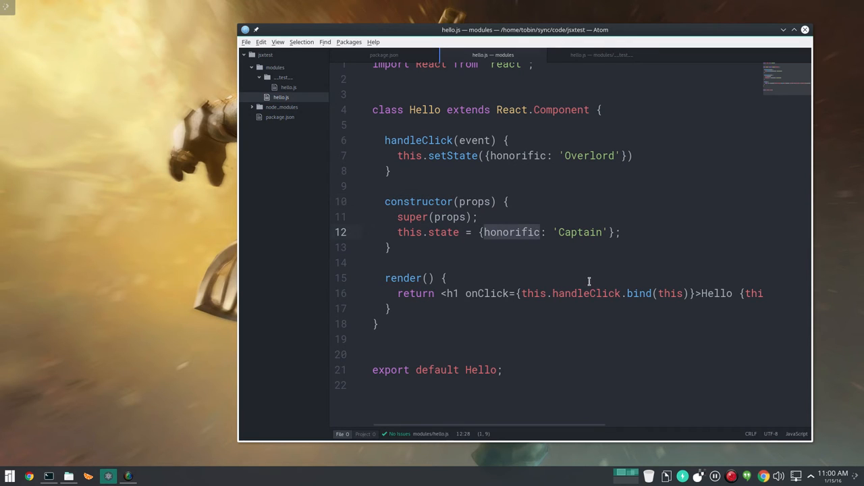
scroll("right", 3)
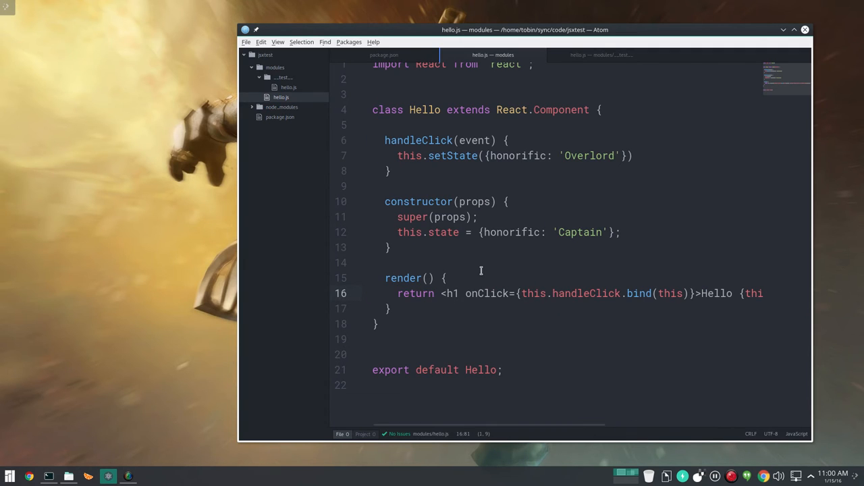
mouse_move(532, 272)
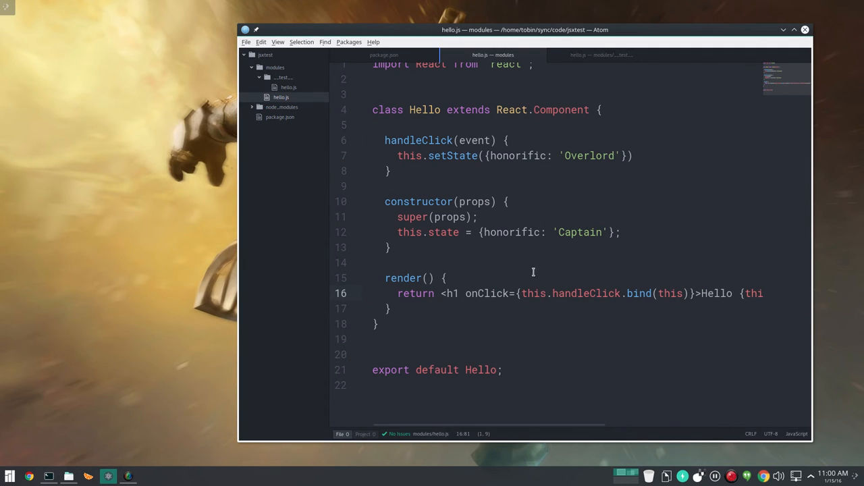
scroll("up", 3)
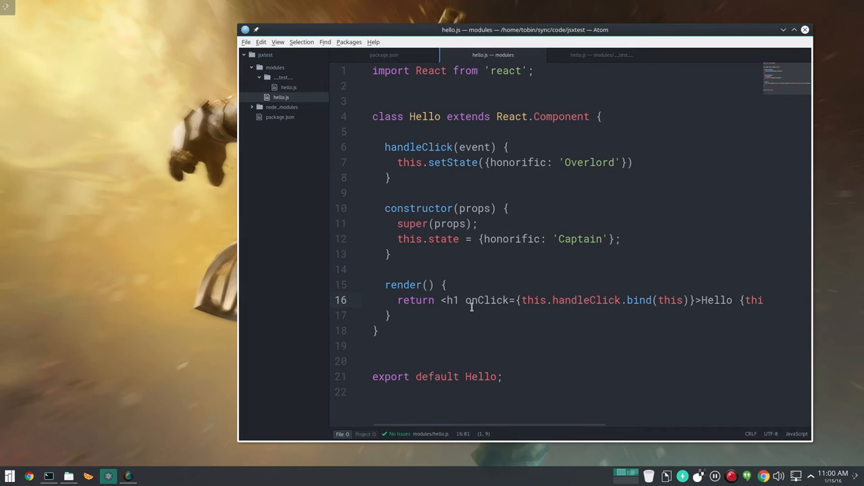
mouse_move(351, 66)
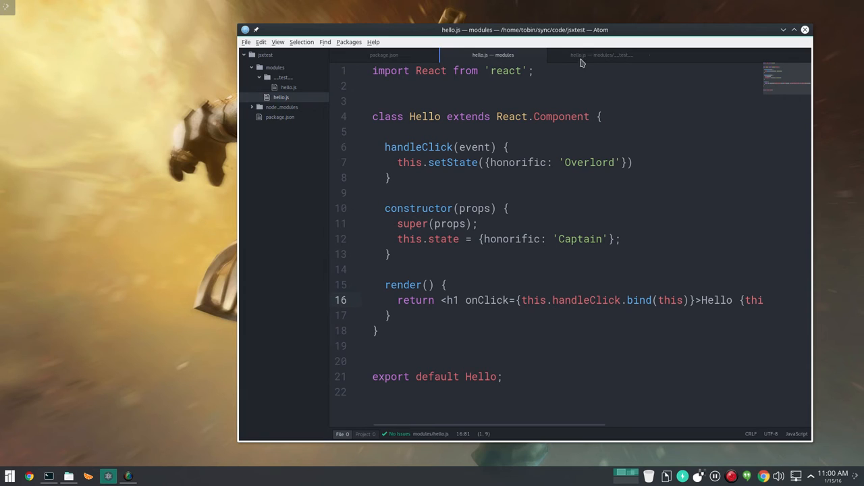
mouse_move(601, 54)
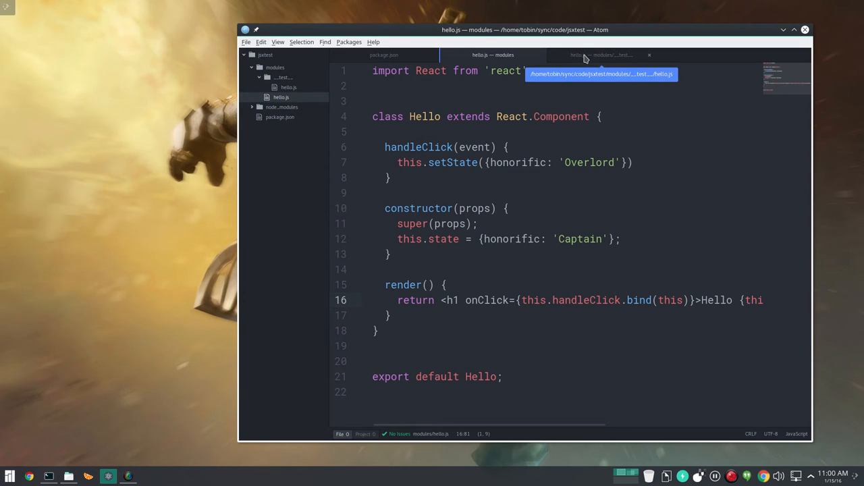
Step: Switch to the __test__/hello.js file and highlight tape in its addAssertions call
left_click(601, 54)
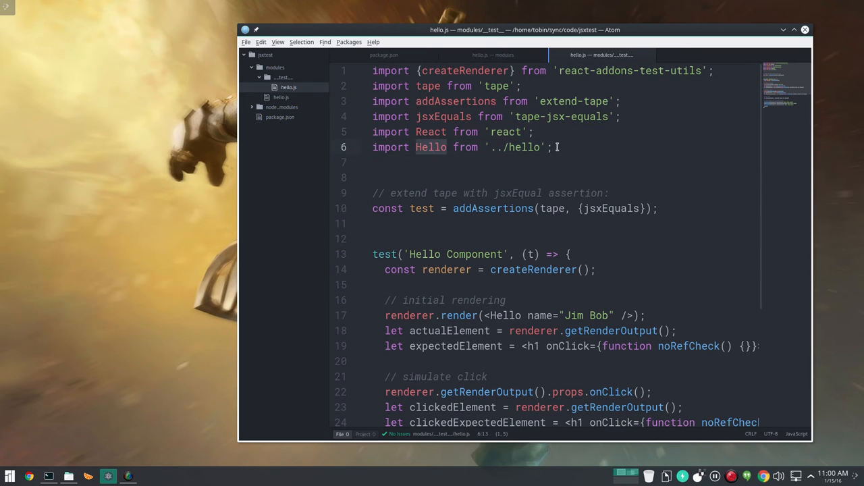
scroll("down", 3)
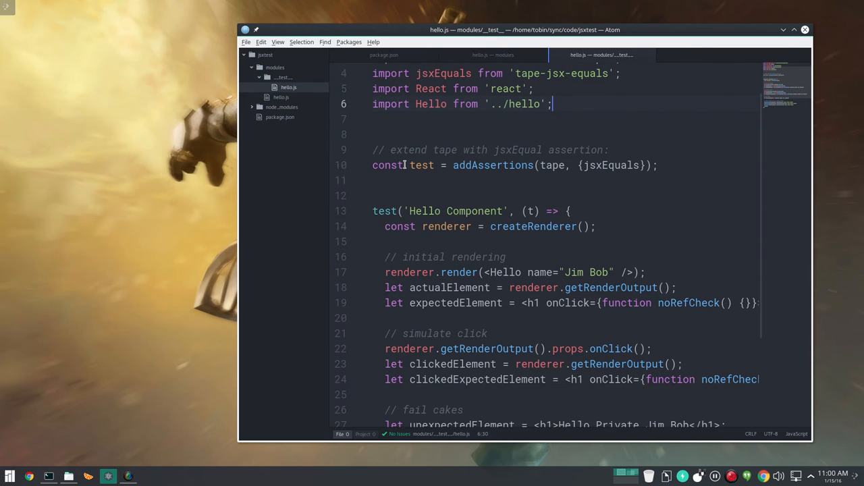
double_click(421, 164)
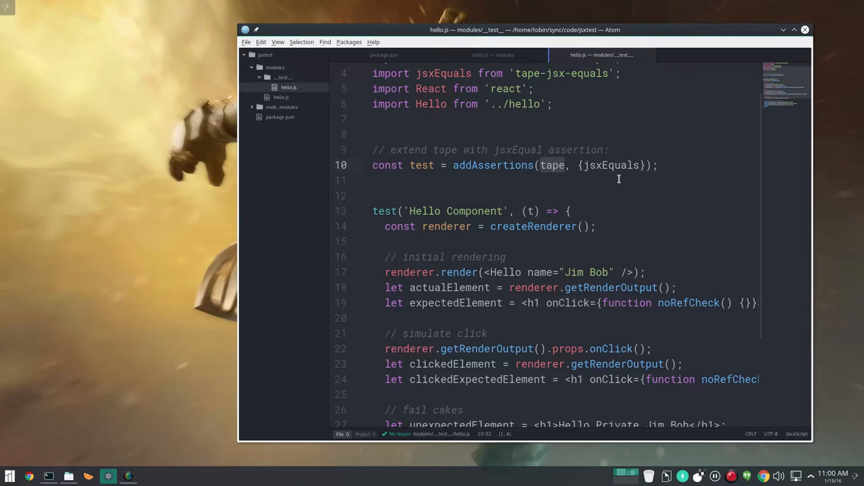
scroll("up", 3)
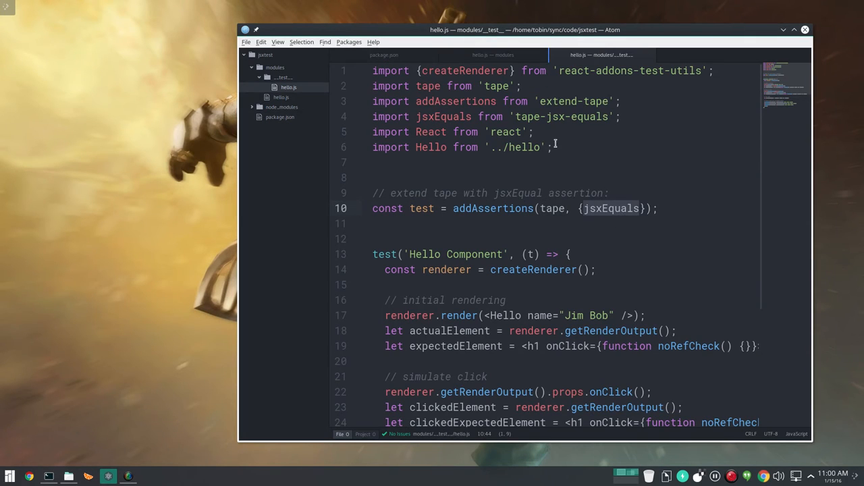
mouse_move(624, 155)
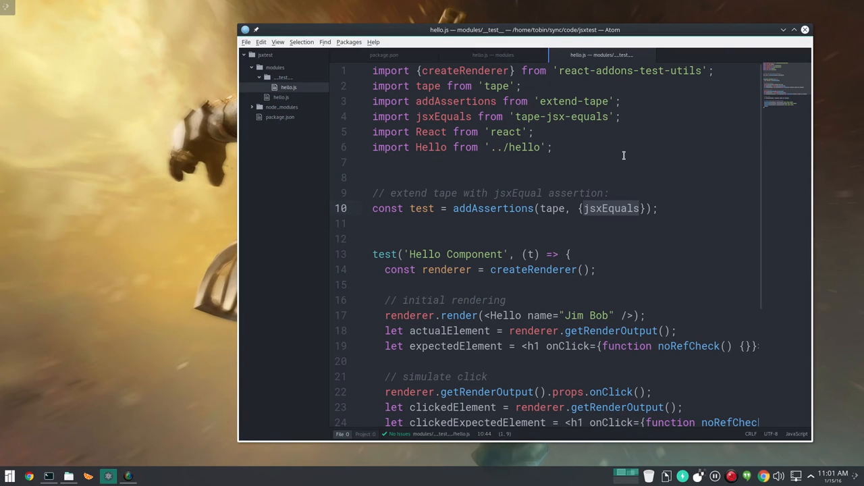
scroll("down", 3)
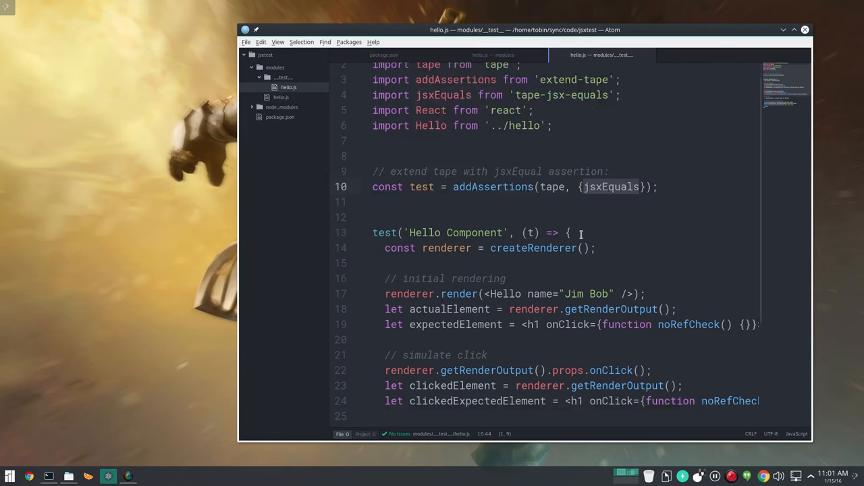
scroll("down", 3)
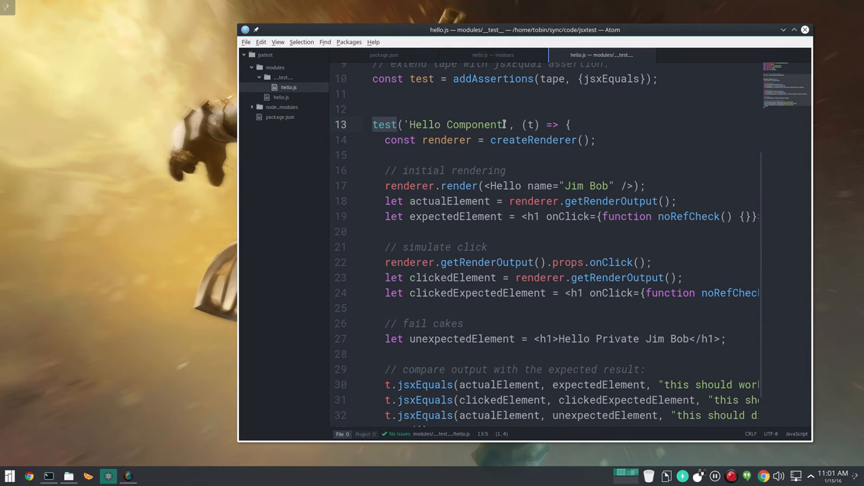
scroll("down", 3)
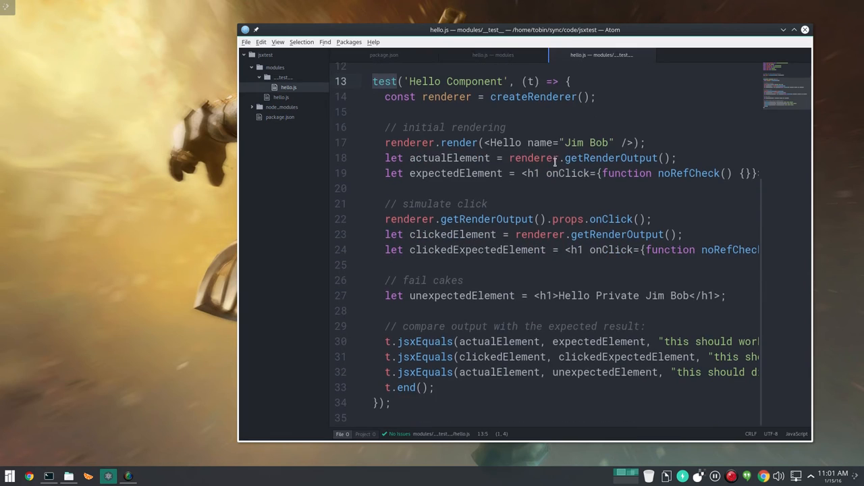
scroll("up", 3)
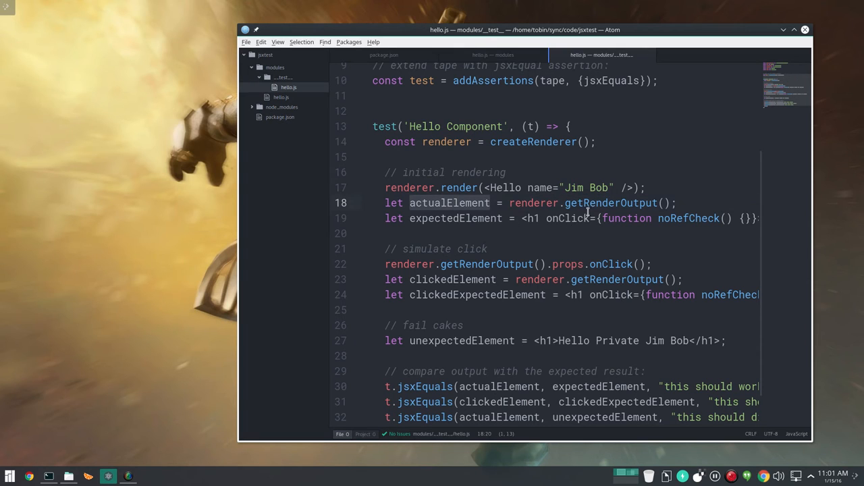
mouse_move(664, 187)
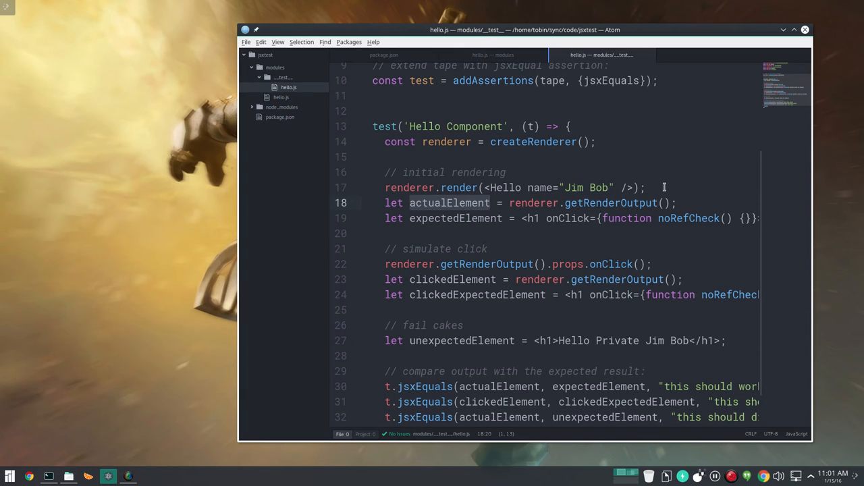
mouse_move(475, 219)
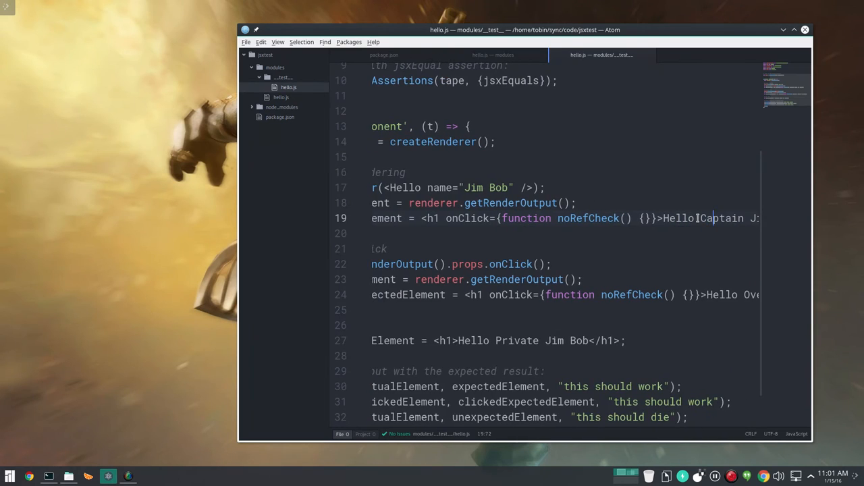
scroll("right", 3)
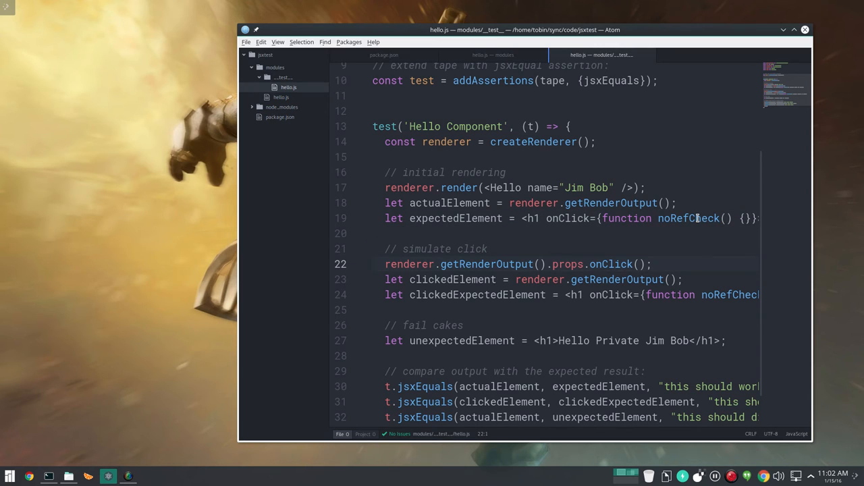
Step: Return to the top of hello.js, clearing the clickedExpectedElement selection
left_click(375, 263)
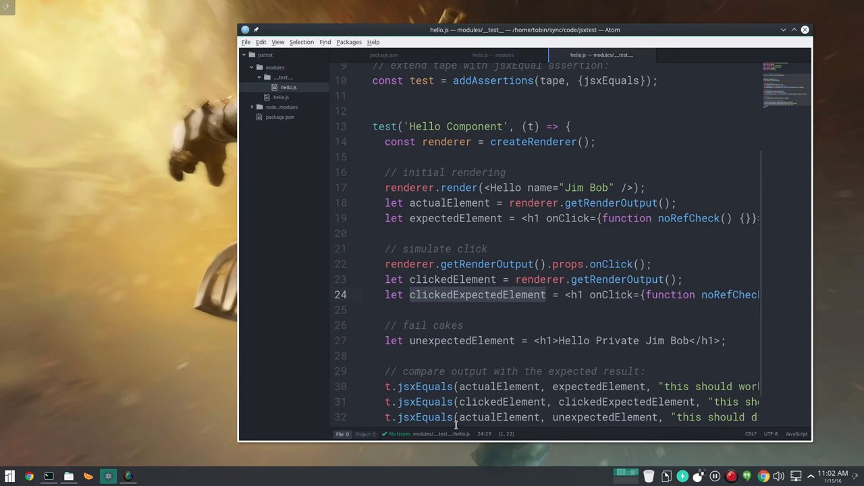
left_click(660, 294)
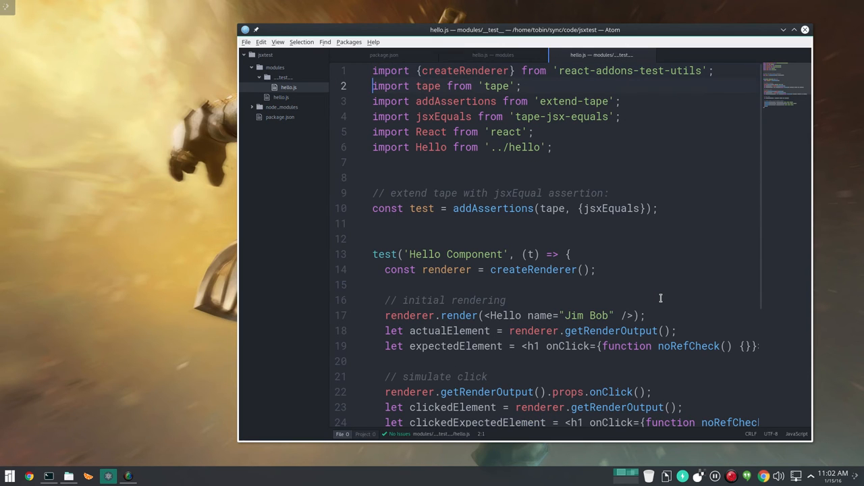
Step: Point out the fail-case 'unexpected element' line in the Hello Component test
scroll("down", 3)
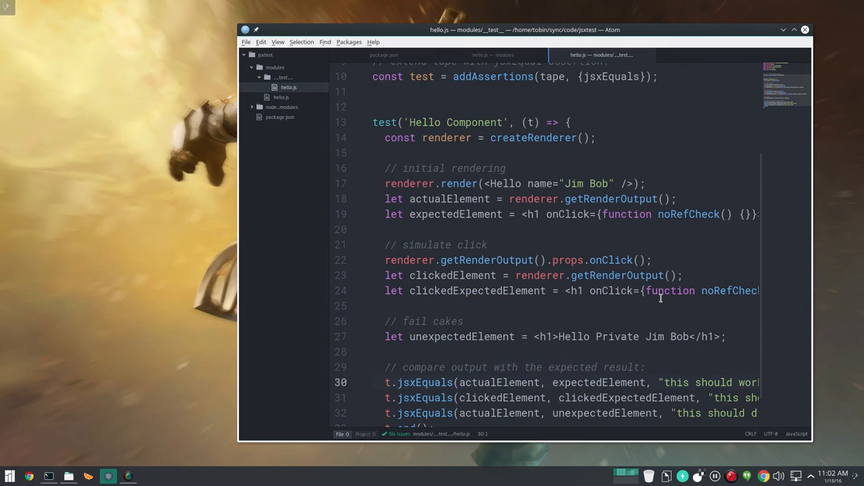
left_click(478, 336)
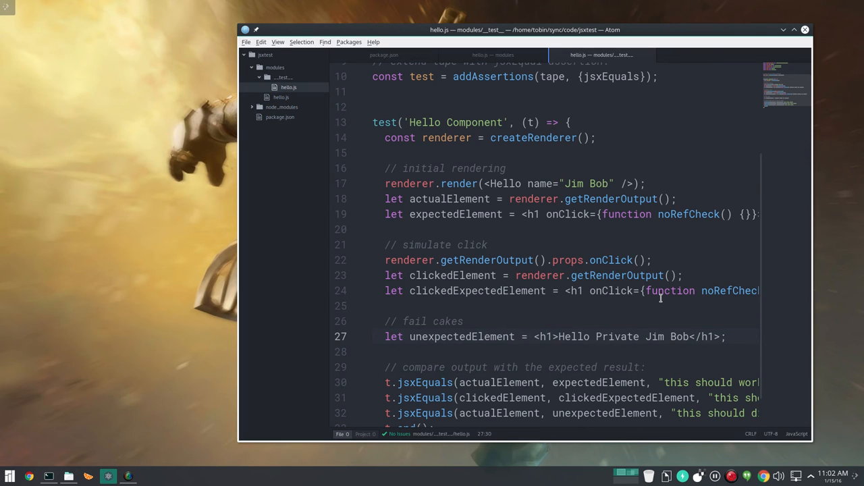
left_click(597, 336)
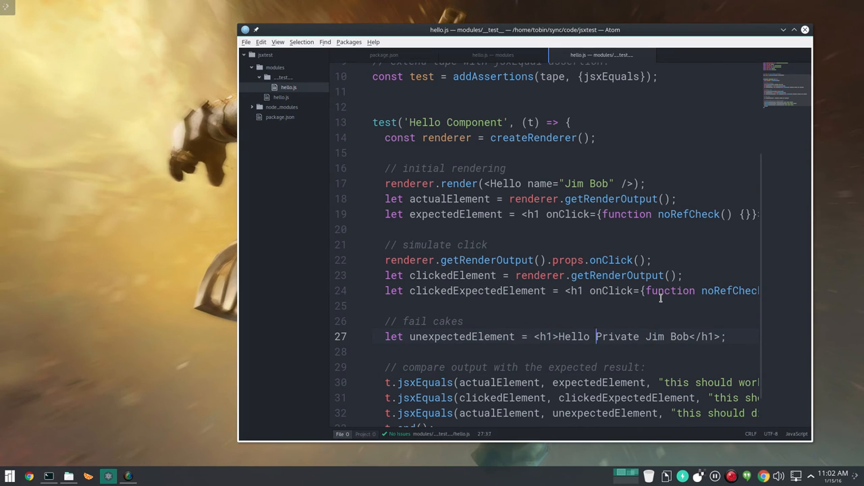
left_click(463, 322)
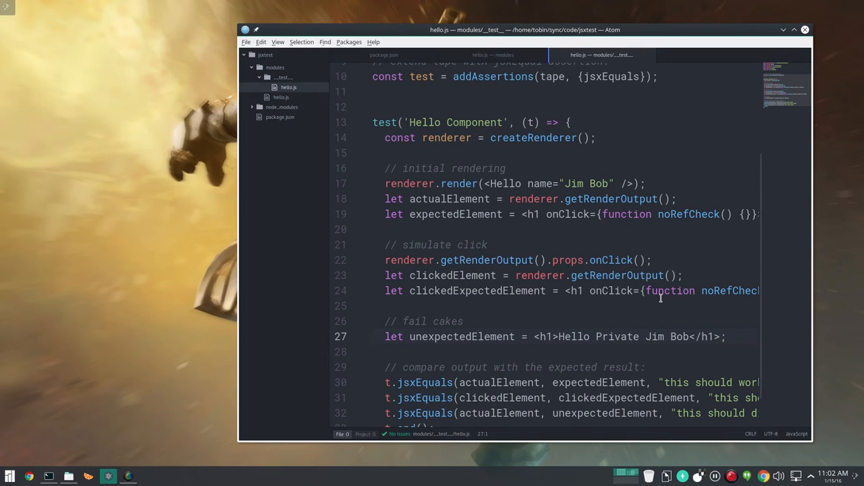
Step: Move down to the simulated click line and the jsxEquals assertions ending in t.end()
scroll("down", 3)
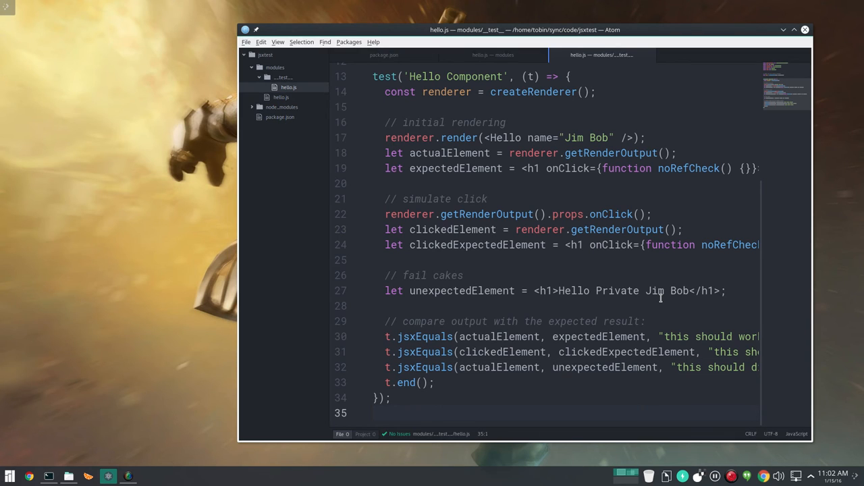
left_click(559, 213)
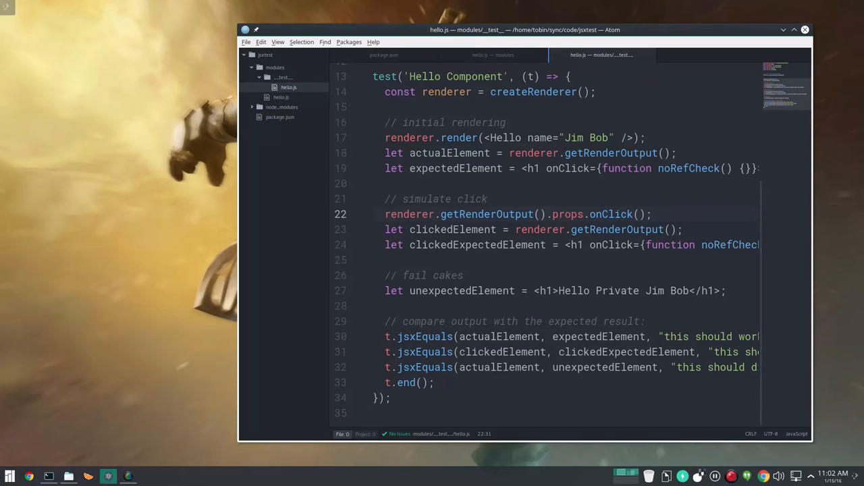
Step: Bring up Konsole in the jsxtest folder with 'npm run test' ready at the prompt
left_click(49, 476)
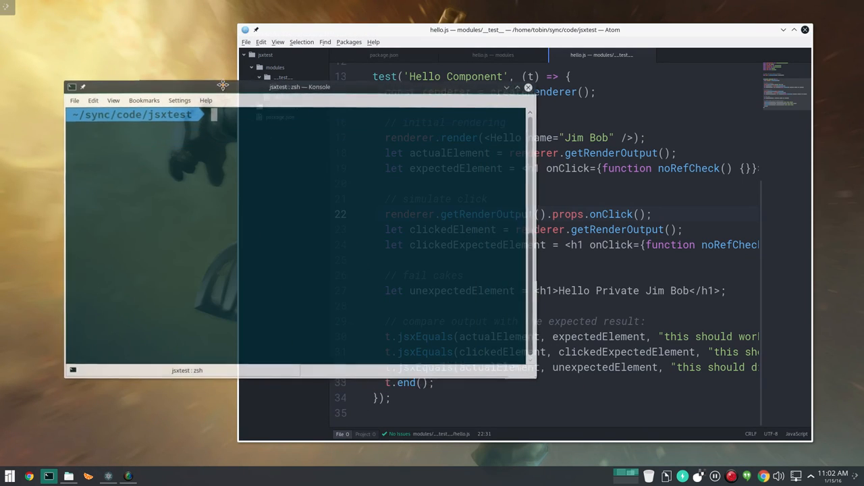
type("npm")
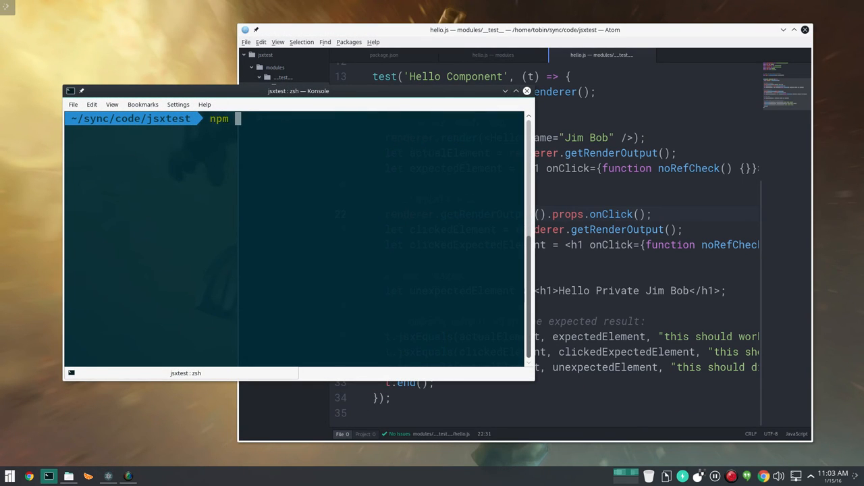
type("run")
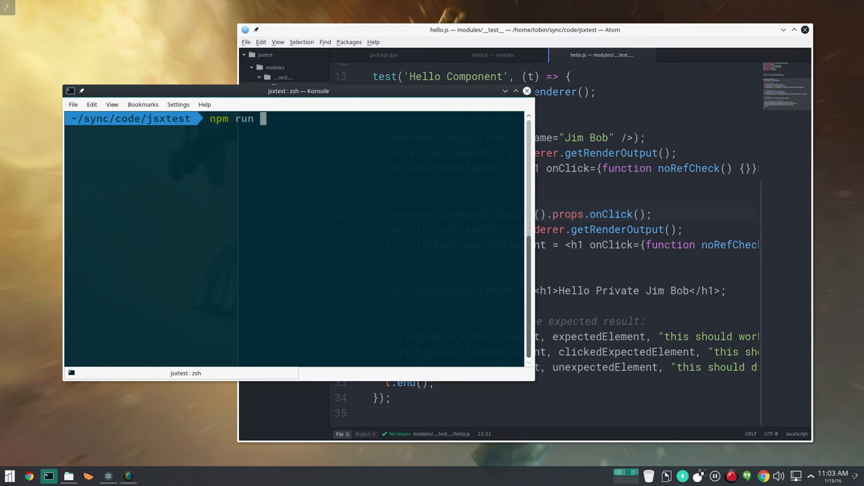
type("test")
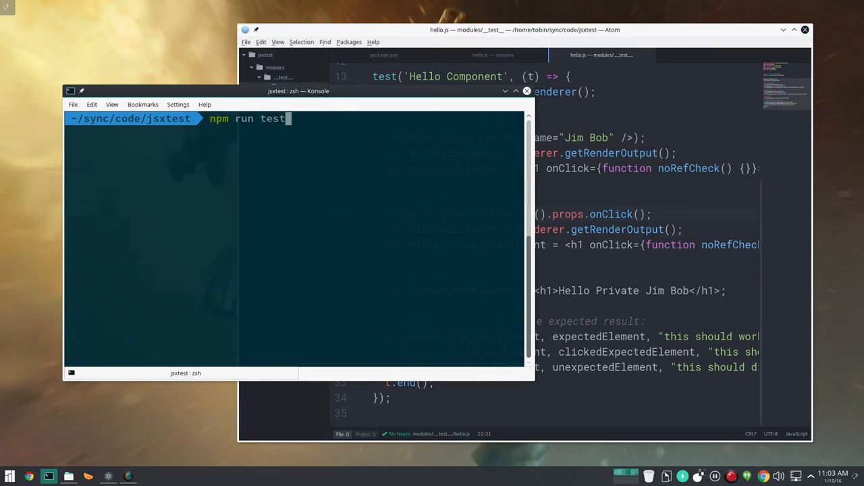
Step: Run 'npm run test', which ends in npm errors
key("Return")
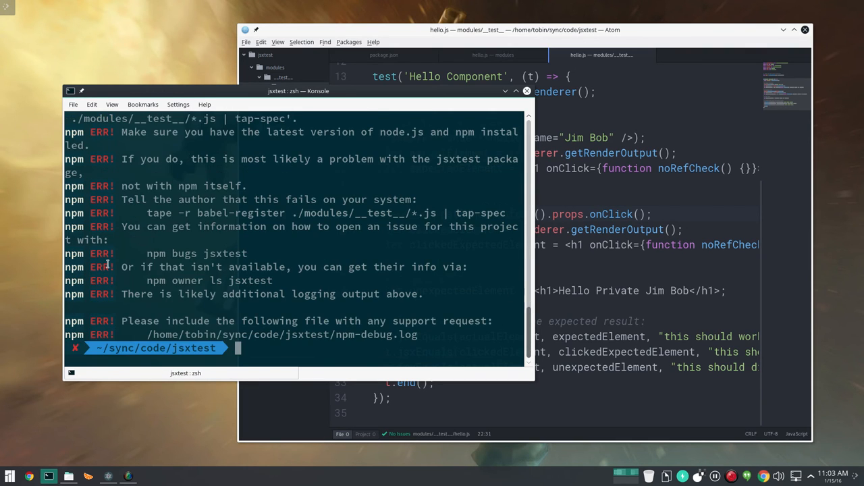
mouse_move(351, 254)
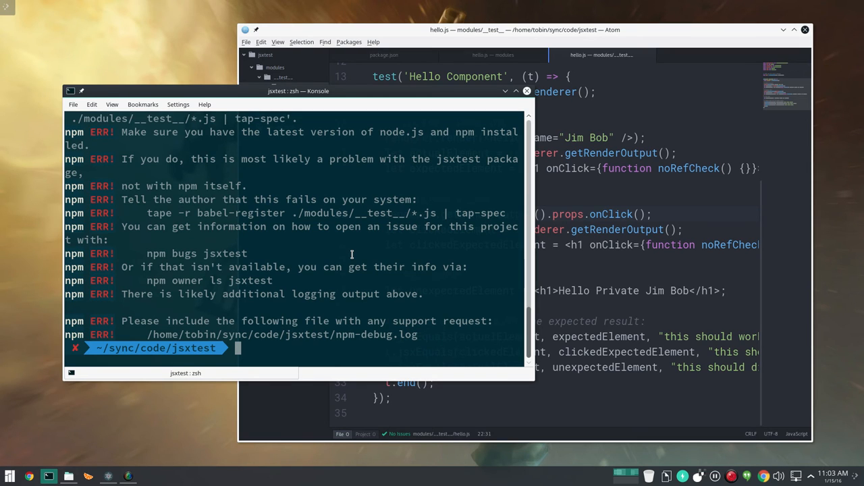
Step: Rerun the tests as 'npm run test --silent', giving two passes and one intended failure
type("npm run test")
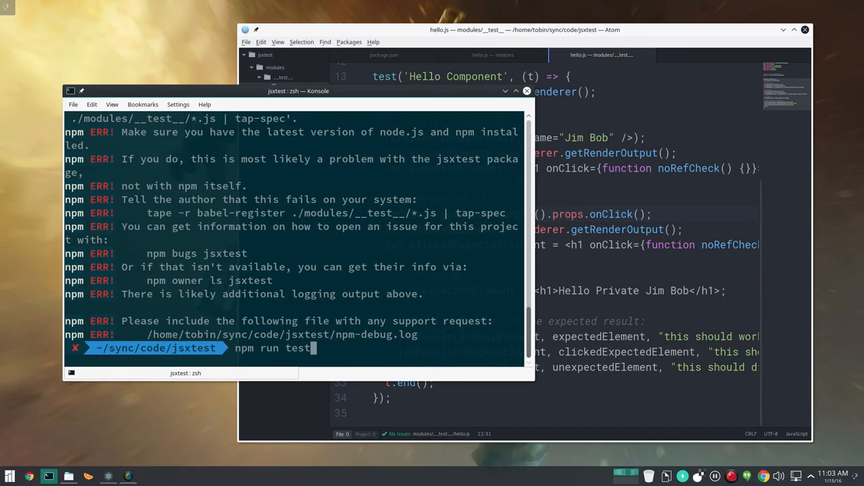
type("--s")
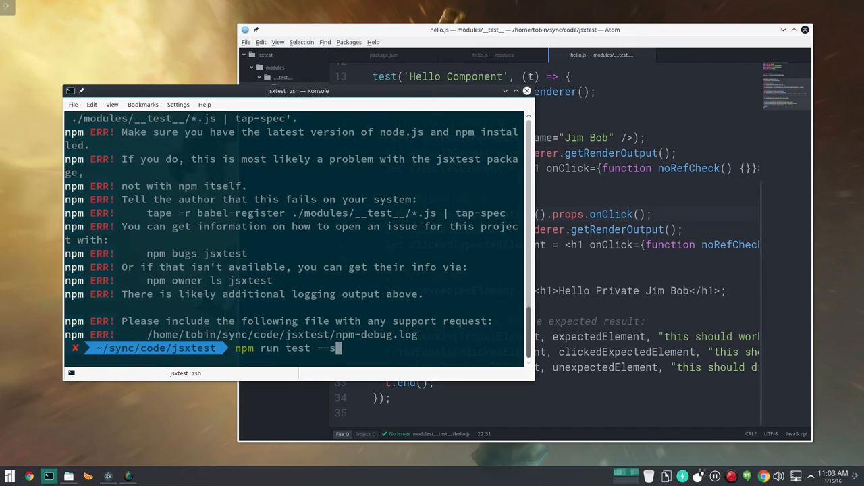
type("ilent")
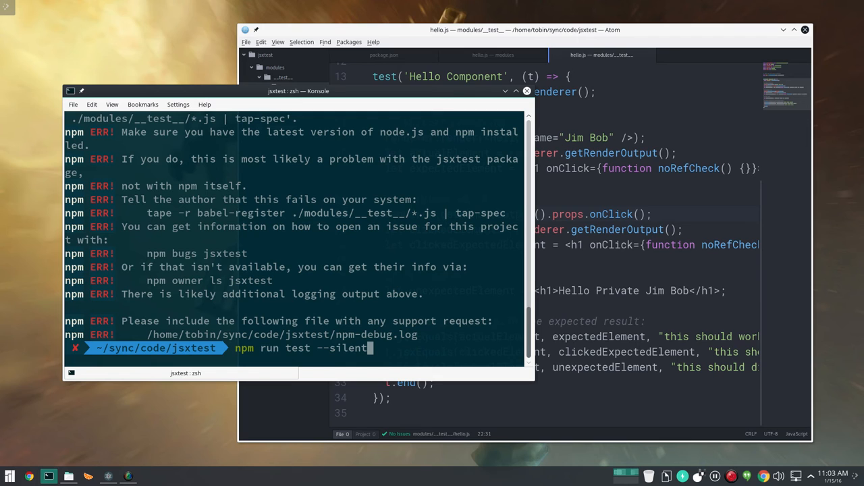
key("Return")
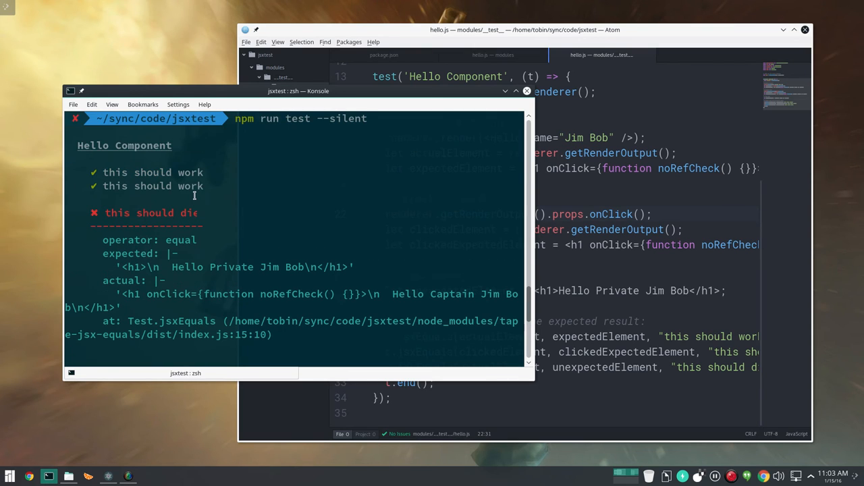
Step: Read the tap-spec report down past the 'this should die' failure diff to the Failed Tests section
double_click(143, 146)
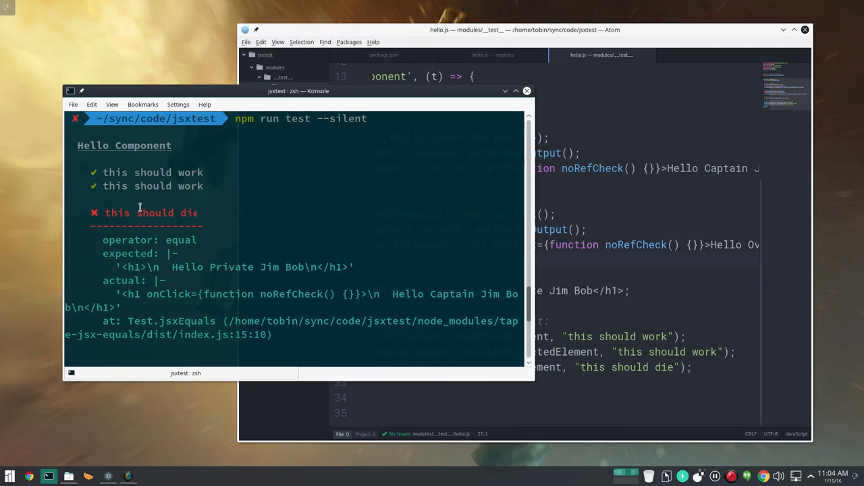
scroll("down", 3)
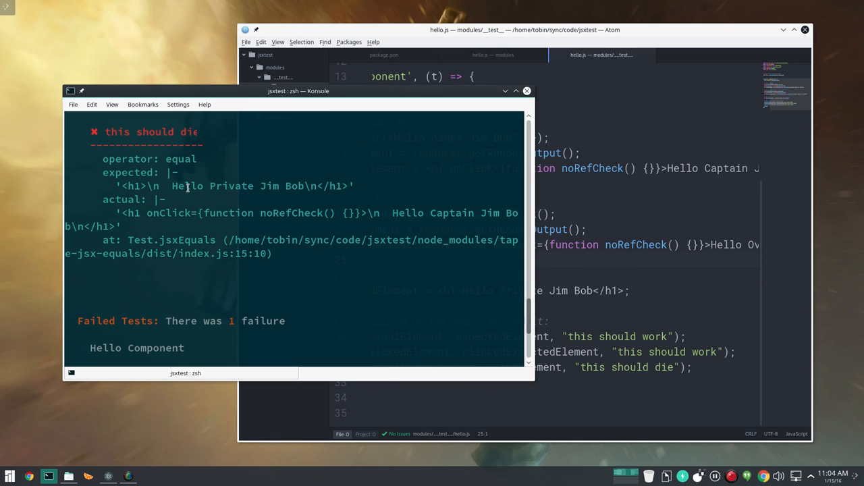
mouse_move(254, 213)
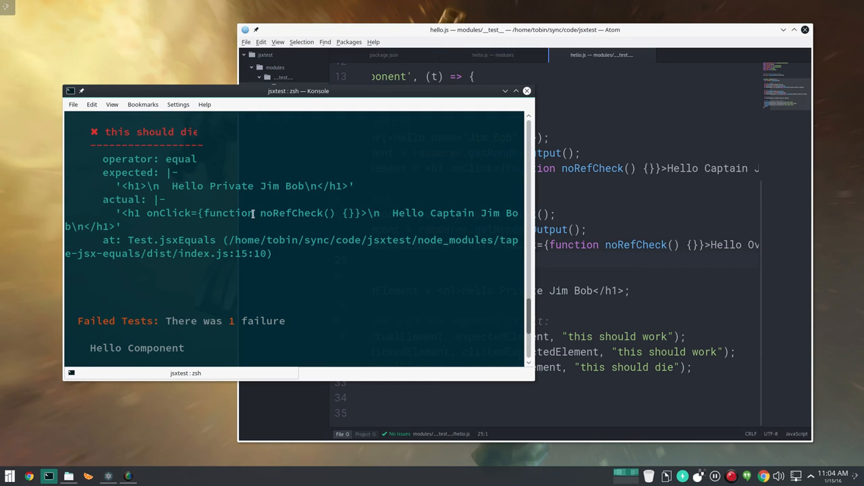
mouse_move(254, 213)
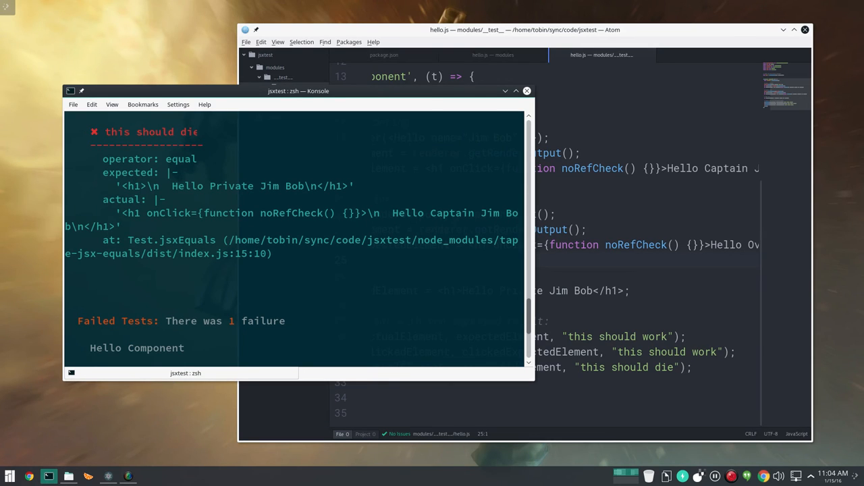
Step: View the totals summary (3 tests, 2 passing, 1 failing), then return hello.js in Atom to its imports
scroll("down", 3)
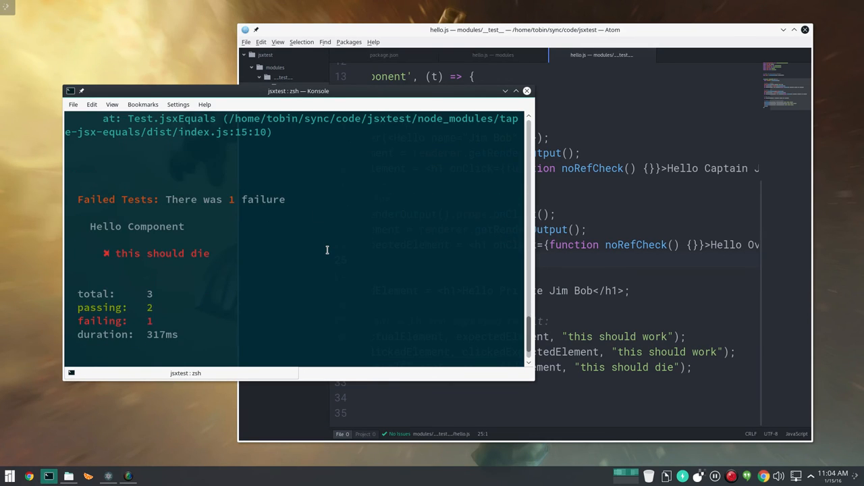
mouse_move(125, 257)
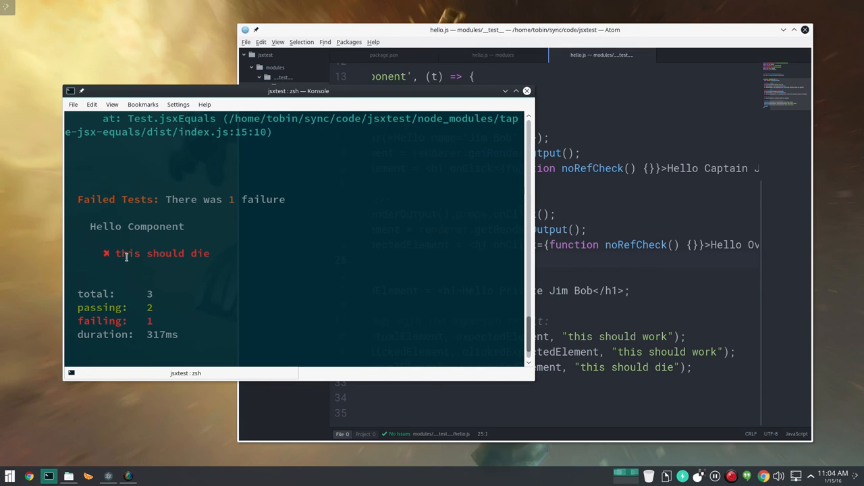
mouse_move(256, 321)
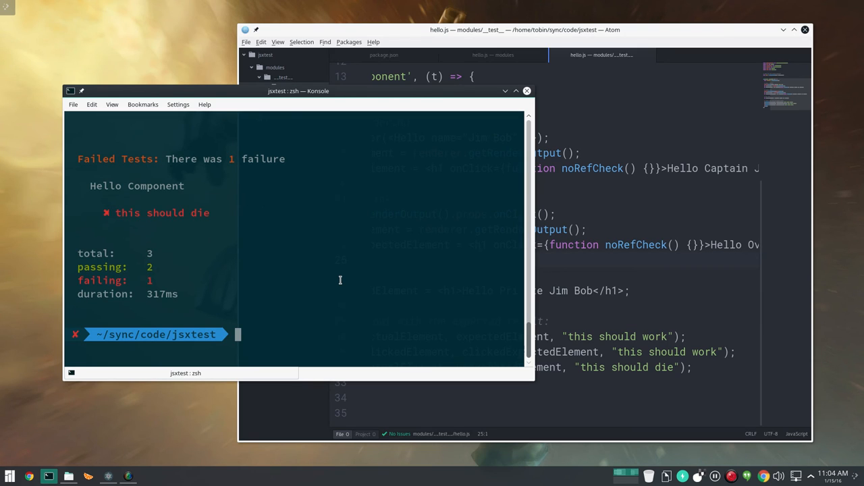
mouse_move(341, 280)
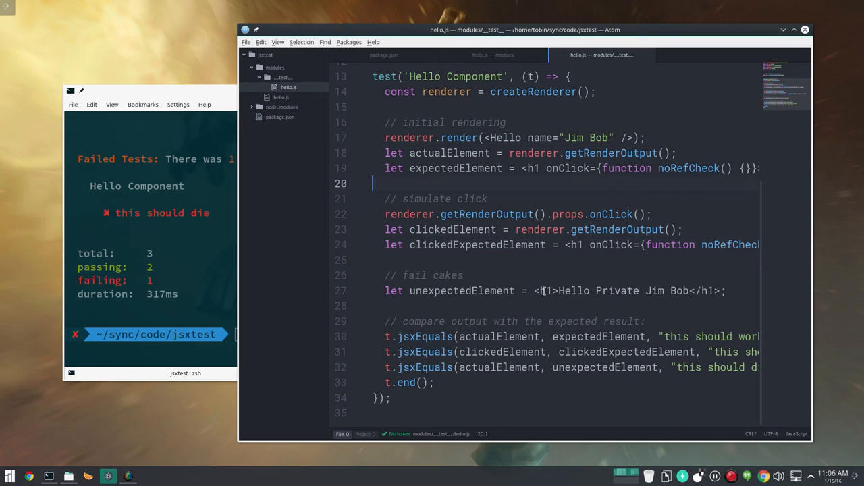
scroll("up", 3)
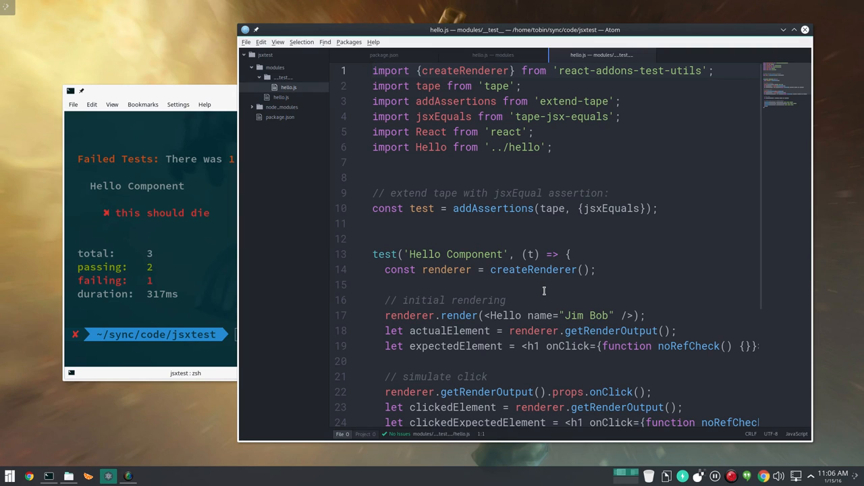